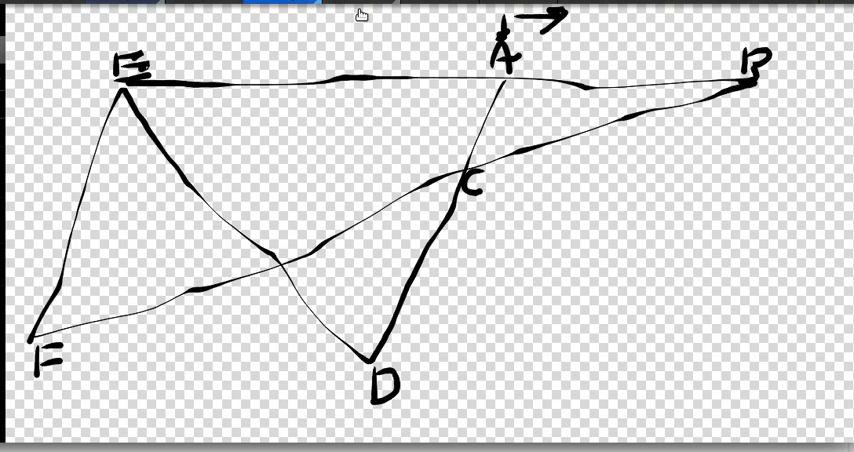
Draw an angle arc at corner A of the A–F figure.
drag(500, 80, 530, 96)
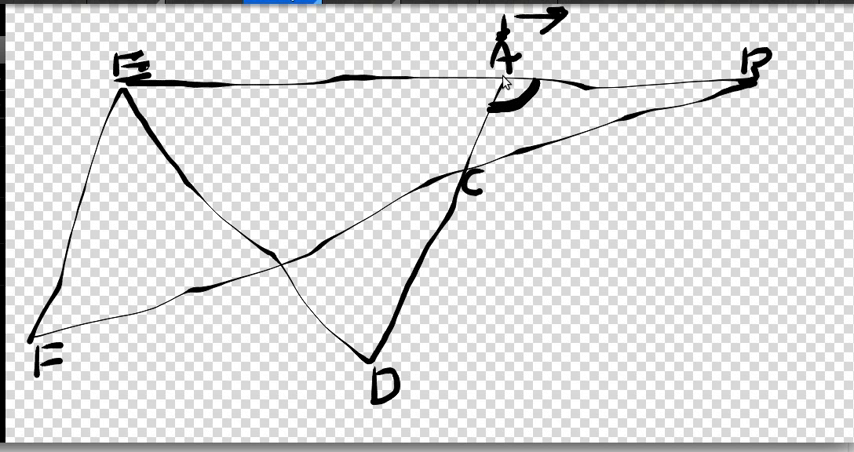
mouse_move(232, 182)
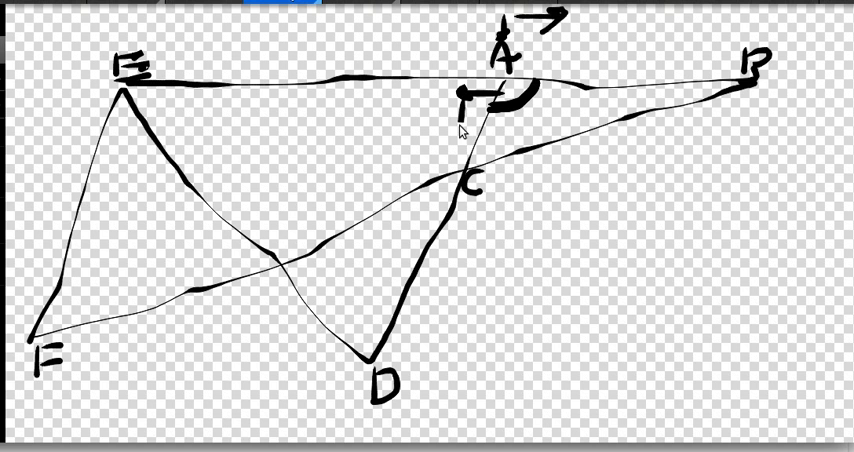
Write the label 5 beside the angle arc at A.
click(490, 96)
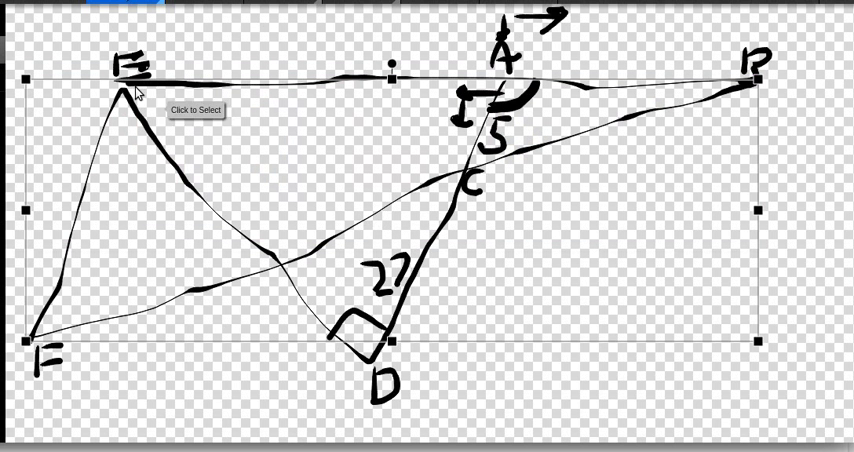
mouse_move(500, 68)
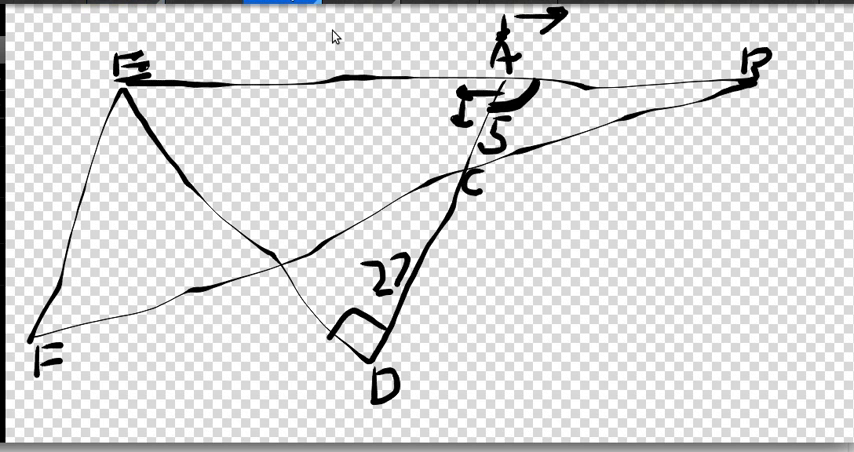
mouse_move(118, 116)
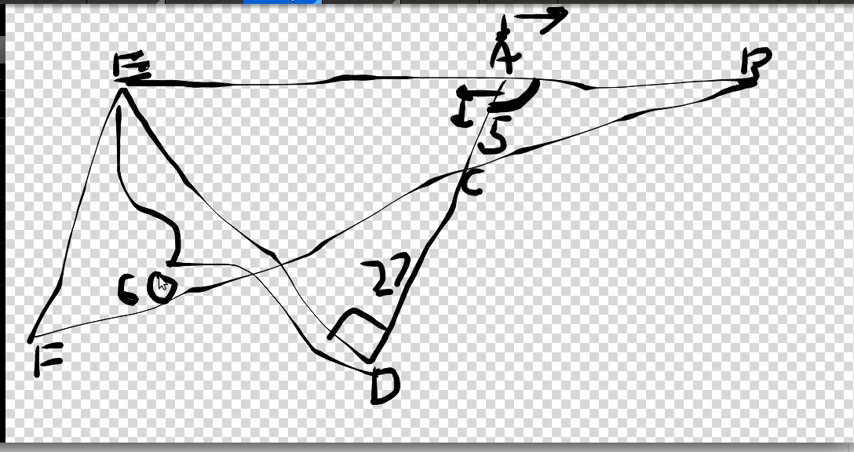
Write 7 beside side EF and draw an angle arc inside corner E.
click(156, 290)
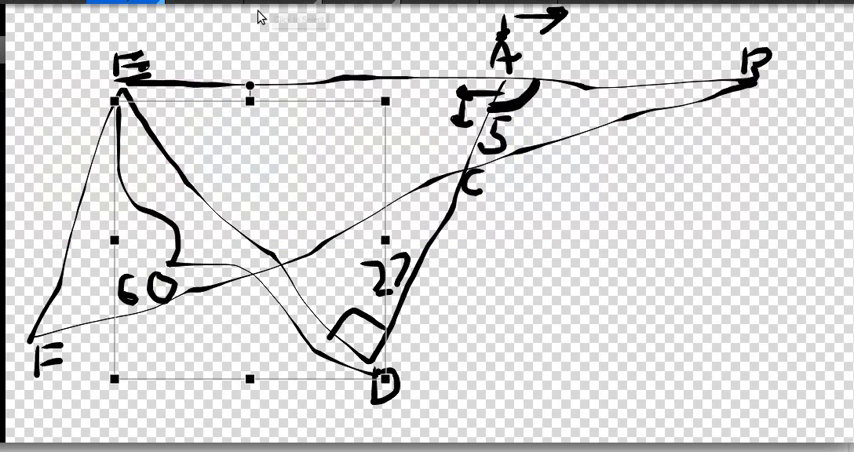
click(176, 150)
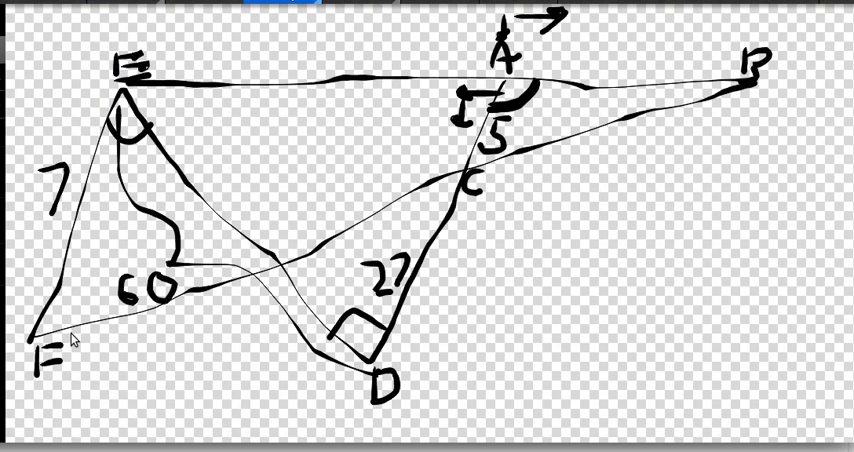
mouse_move(344, 290)
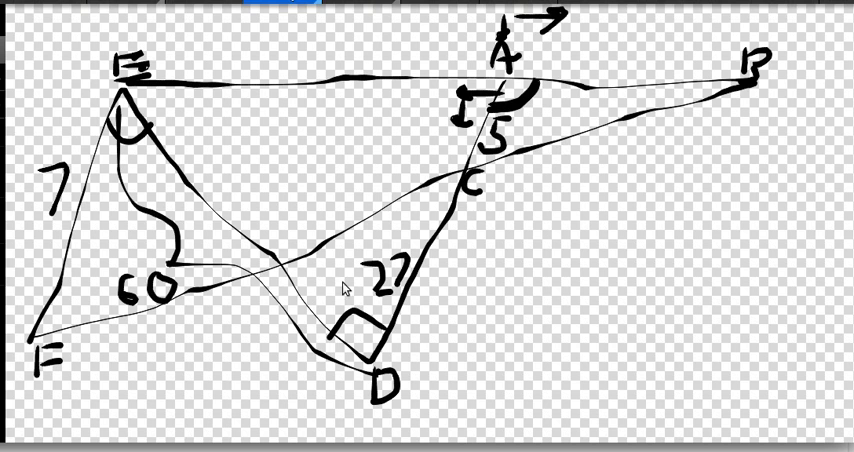
mouse_move(440, 164)
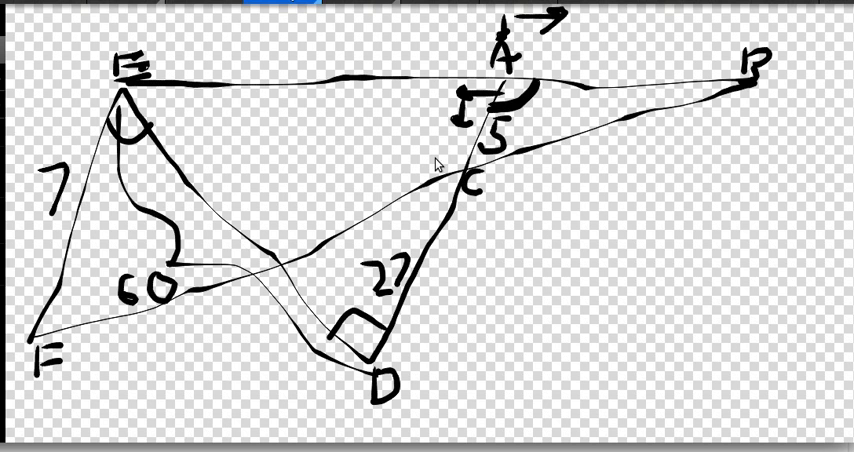
mouse_move(506, 238)
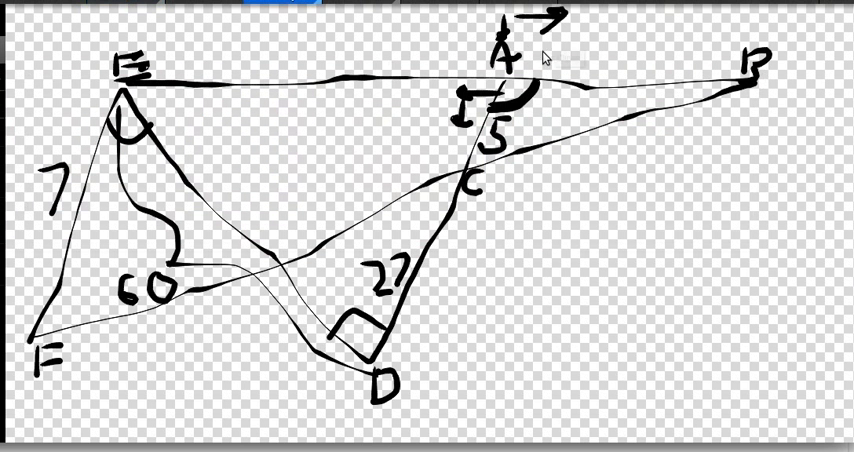
Draw a wavy mark along side AB from A to B.
drag(520, 60, 744, 84)
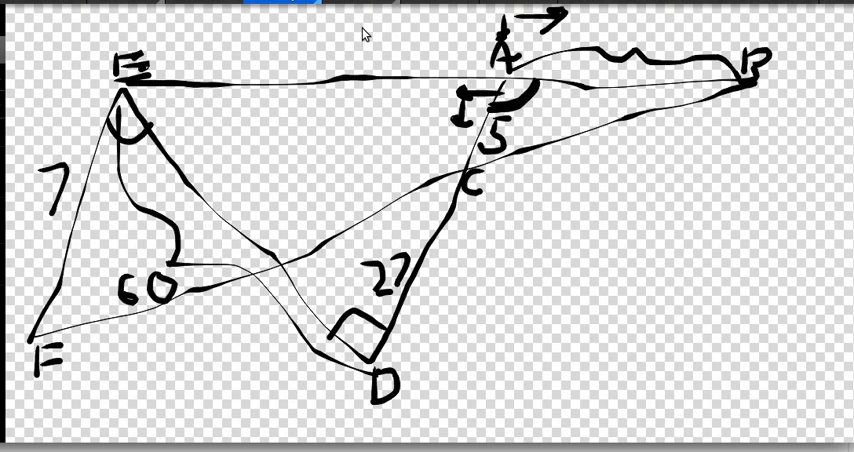
mouse_move(500, 84)
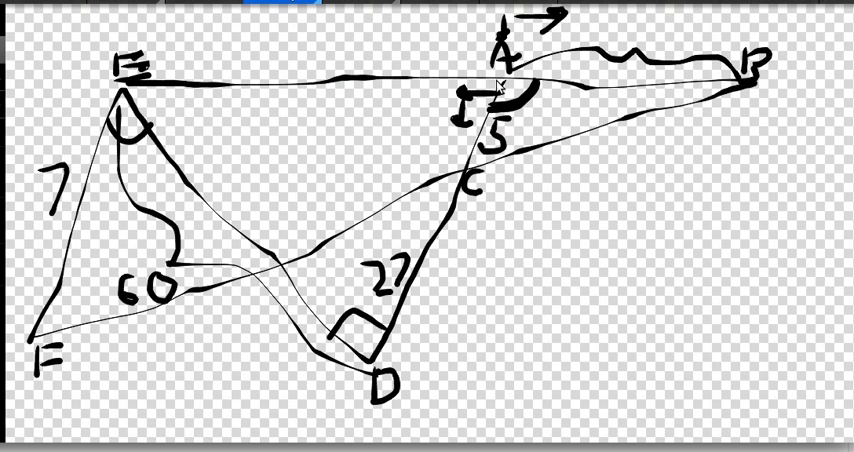
mouse_move(468, 216)
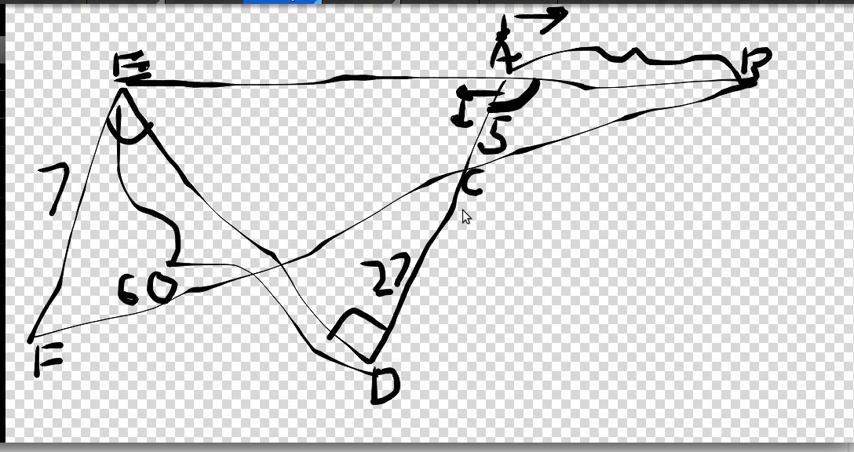
mouse_move(642, 162)
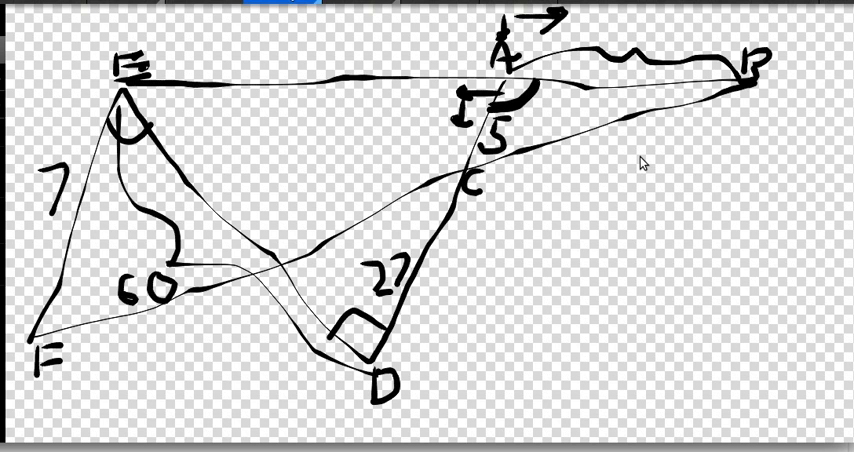
mouse_move(510, 66)
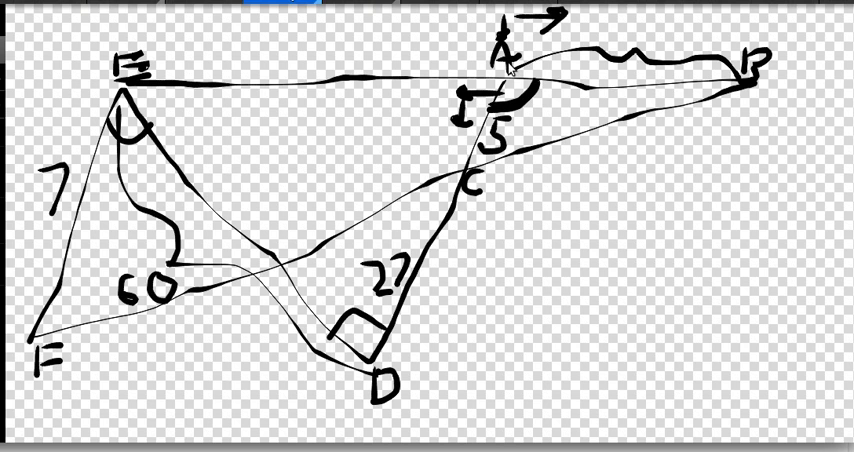
mouse_move(456, 116)
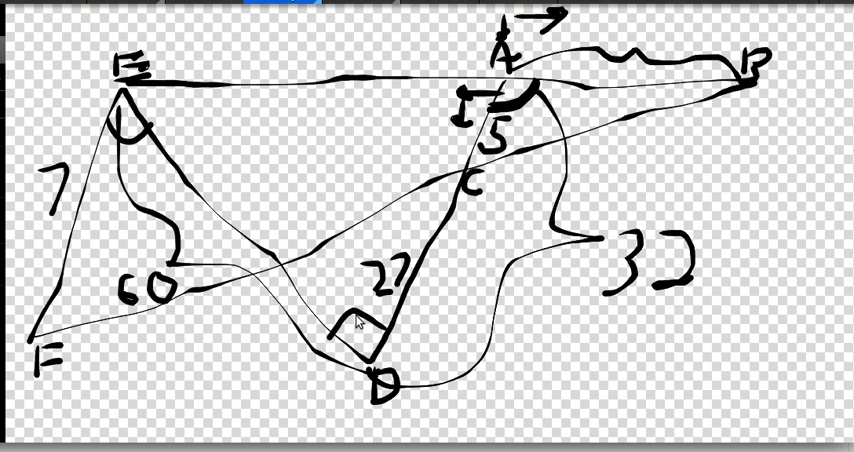
mouse_move(418, 76)
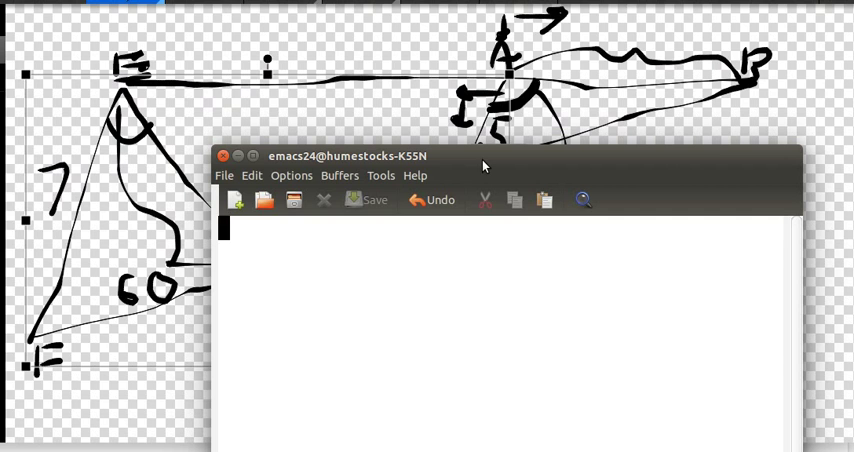
Write DE^2+AD^2=AE^2, 60^2+32^2=AE^2, 3600+1024=4624=AE^2 -> AE=68 in Emacs.
text(ED)
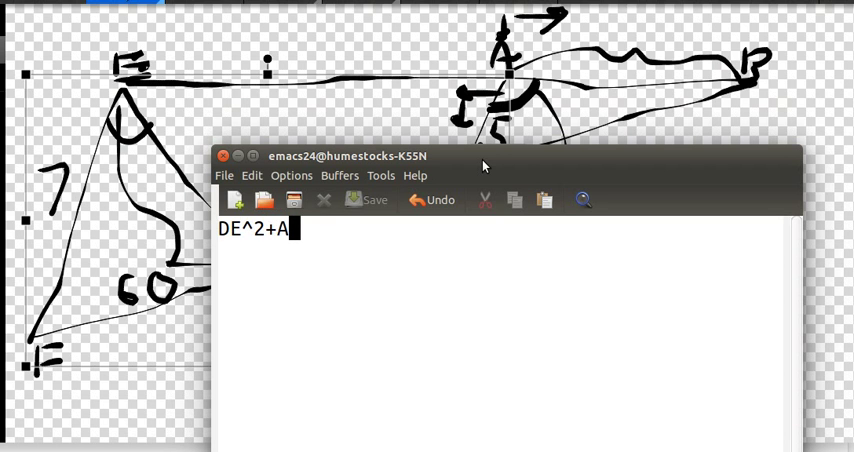
text(D^2=AE)
text(60^2+32)
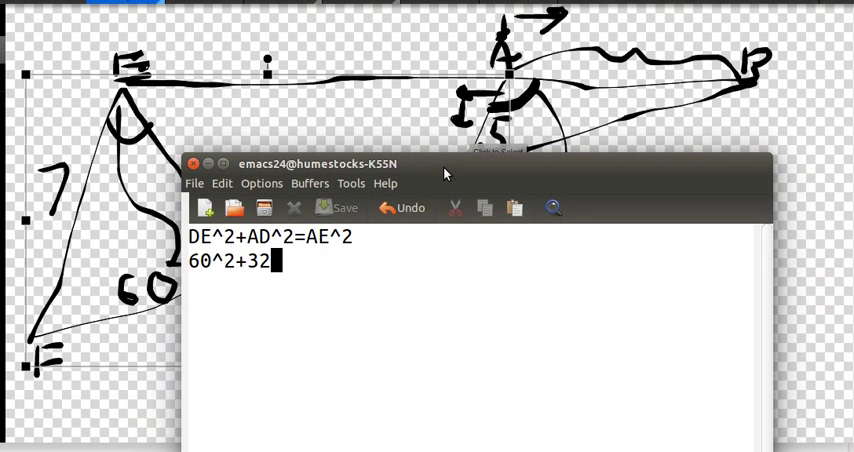
text(^2=AE^2)
text(36)
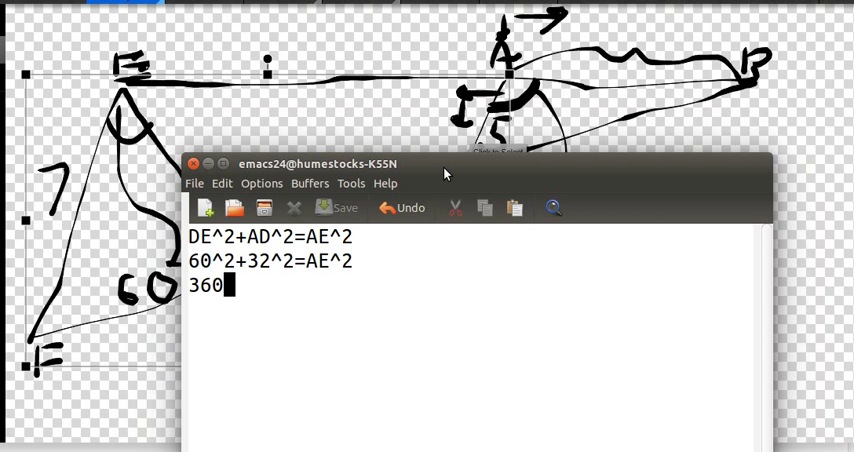
text(0+1024=4624=)
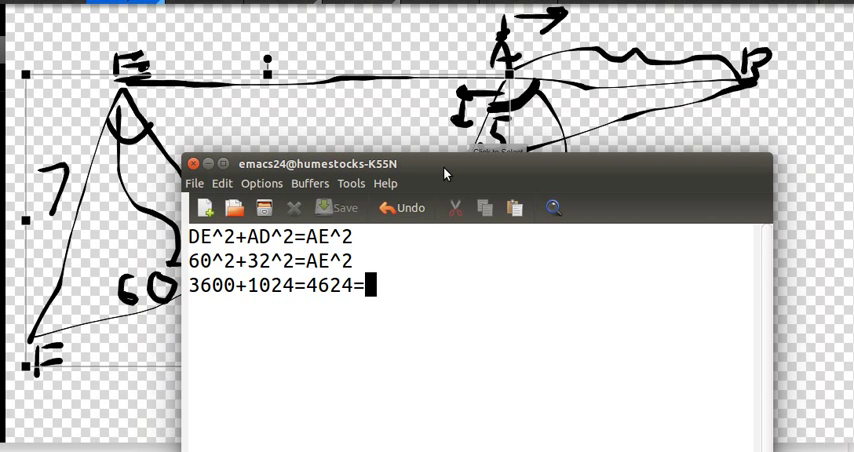
text(AE^2  ->)
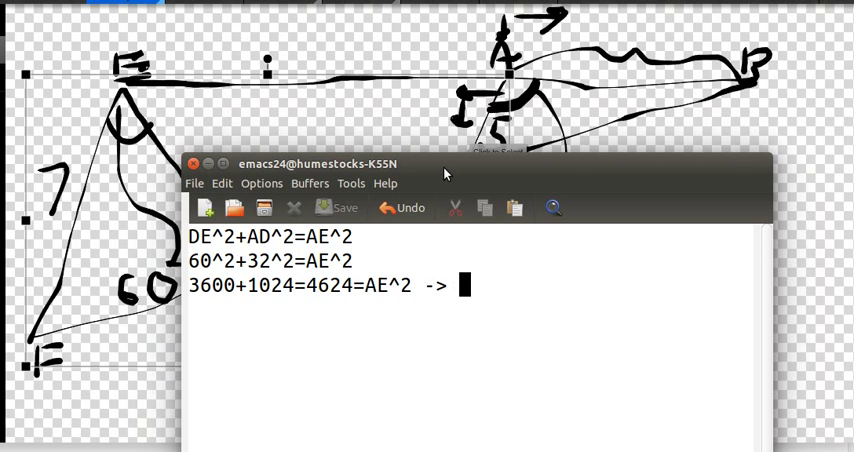
text(AE=68)
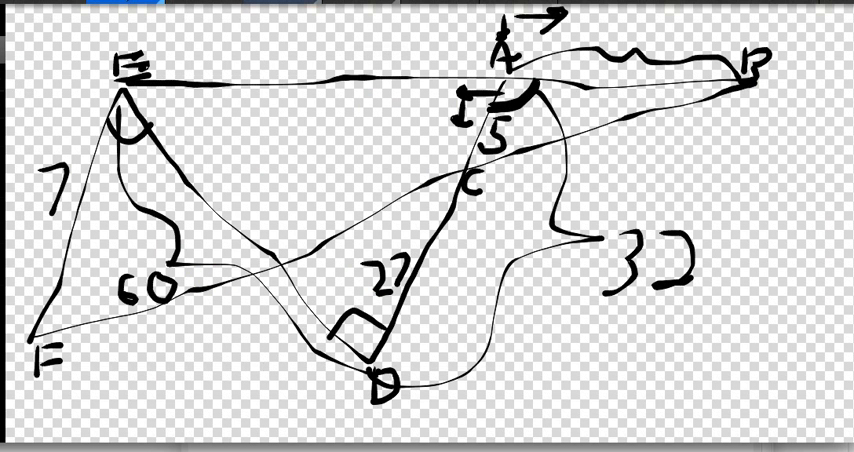
drag(290, 50, 304, 76)
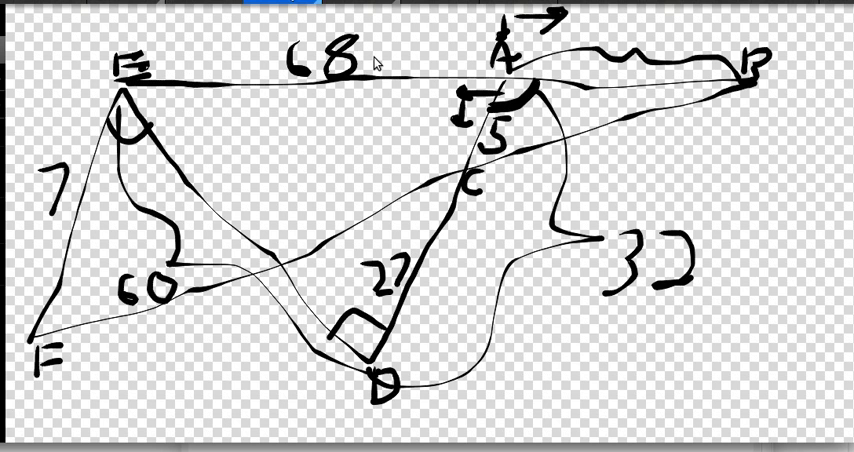
mouse_move(336, 64)
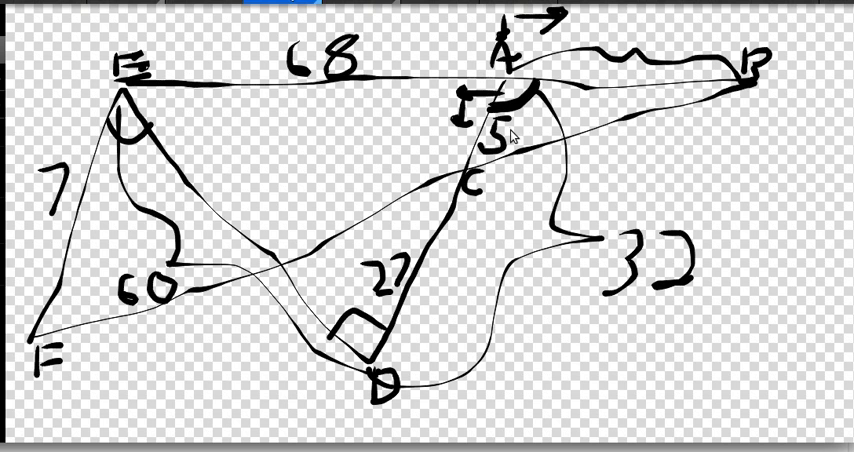
mouse_move(176, 110)
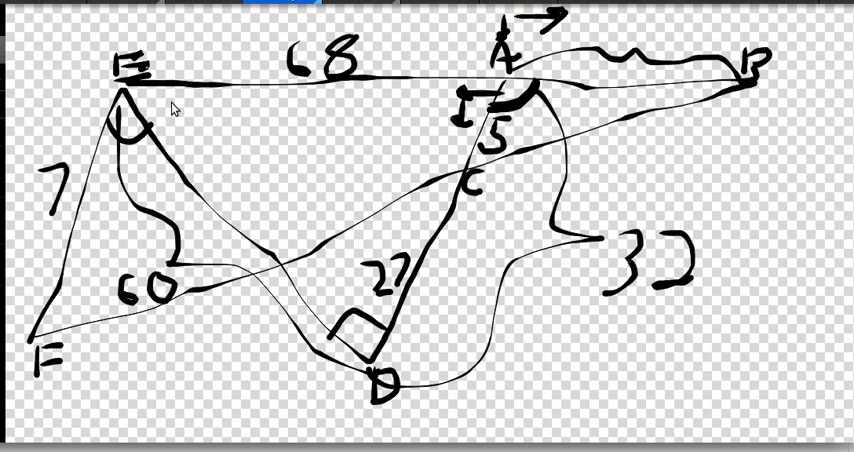
mouse_move(360, 358)
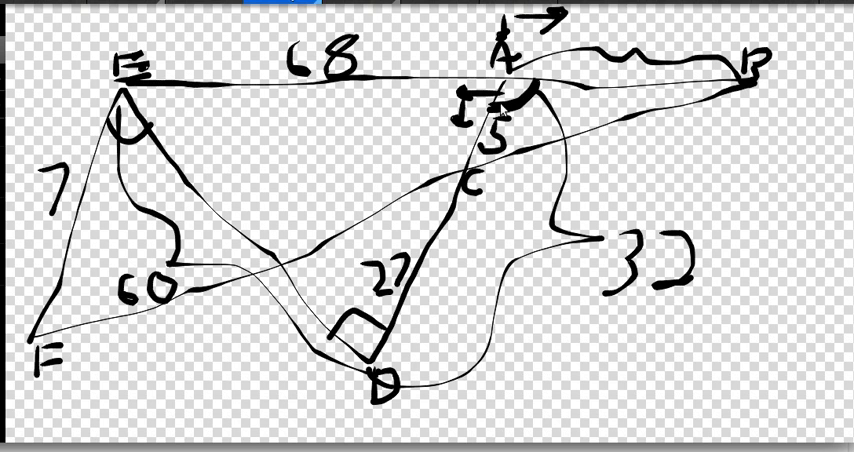
mouse_move(108, 148)
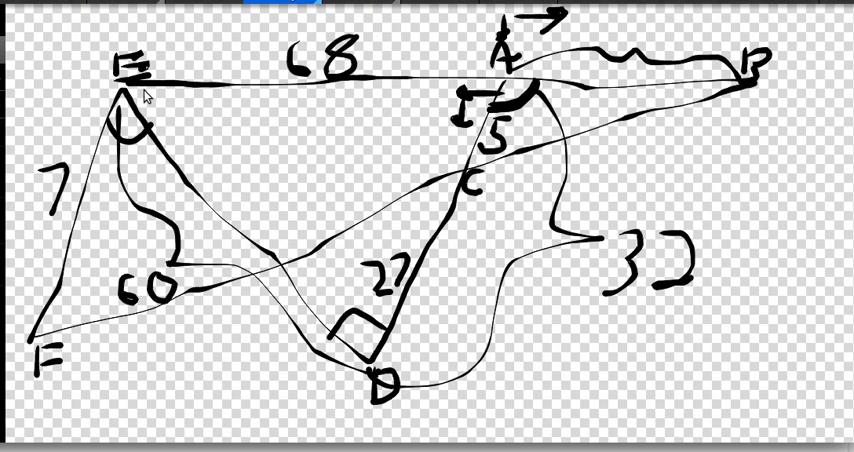
mouse_move(238, 200)
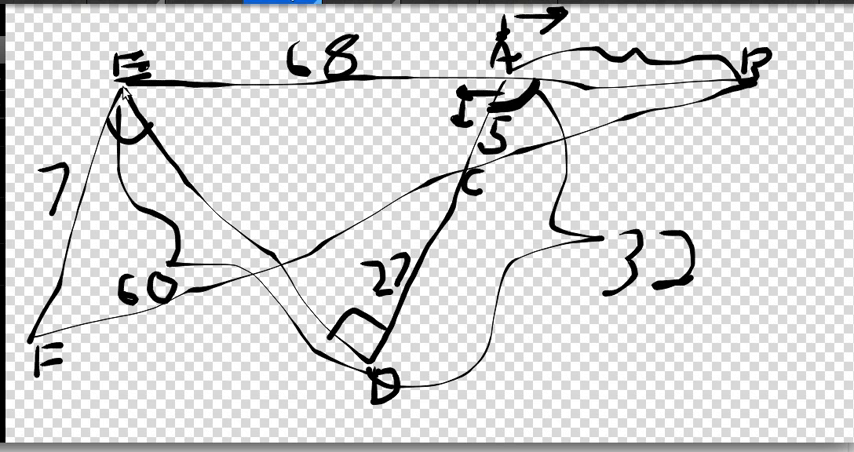
mouse_move(308, 316)
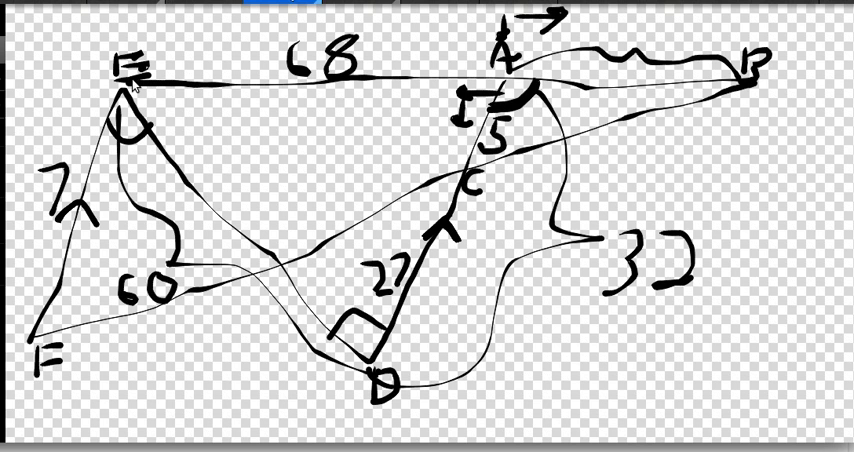
mouse_move(136, 86)
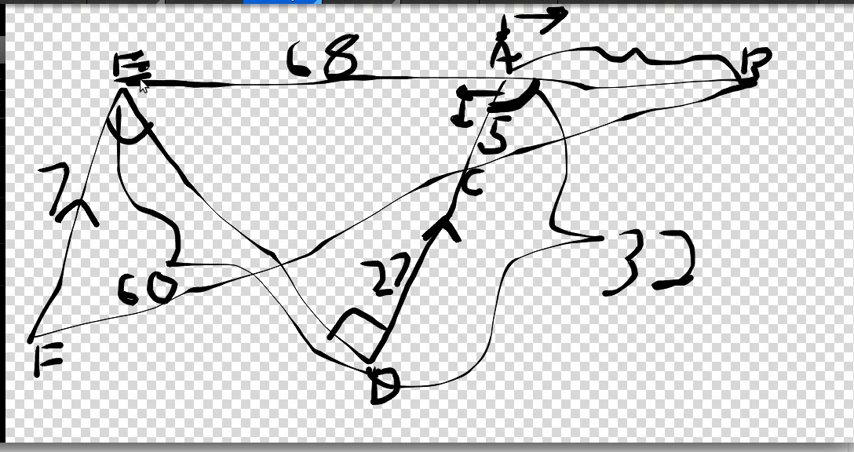
mouse_move(550, 90)
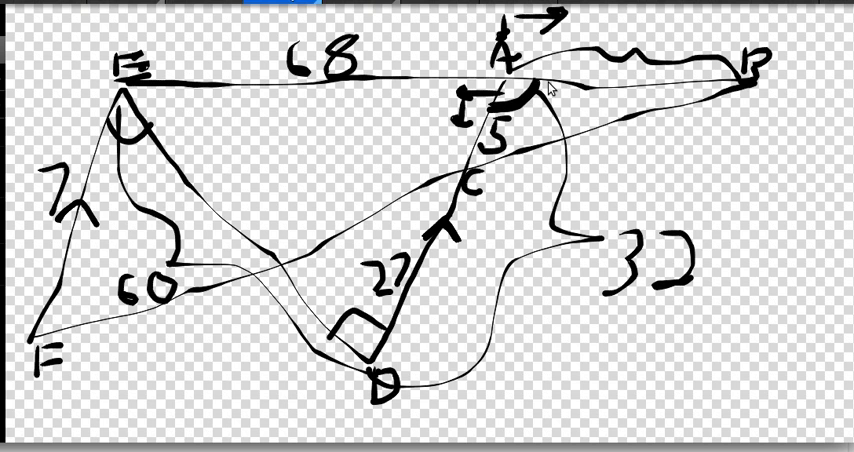
mouse_move(42, 370)
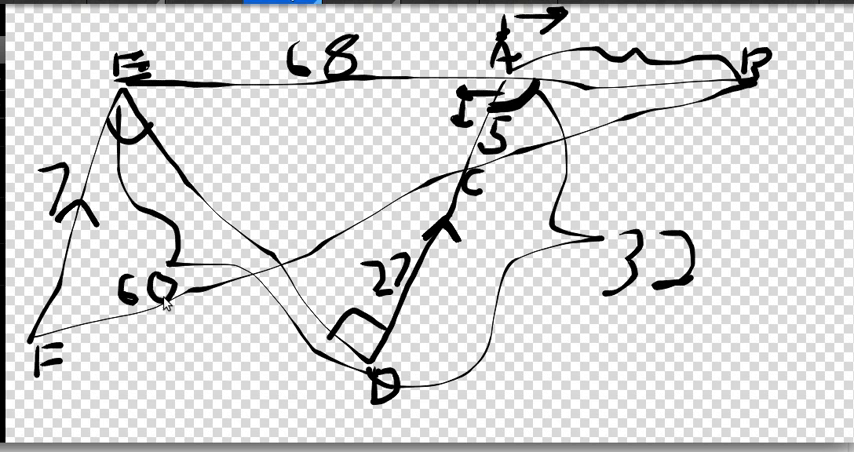
mouse_move(510, 84)
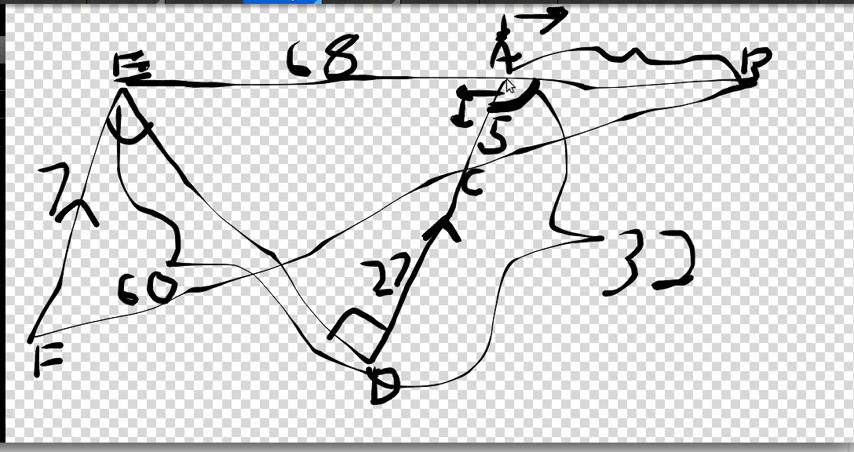
mouse_move(100, 168)
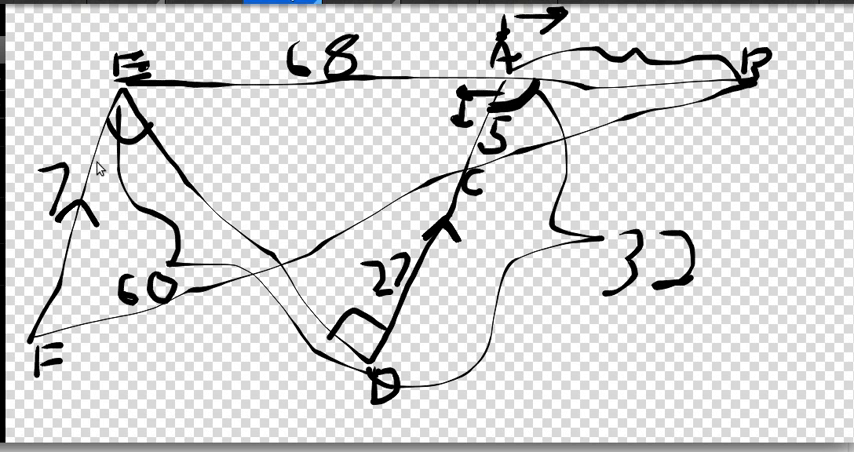
mouse_move(512, 58)
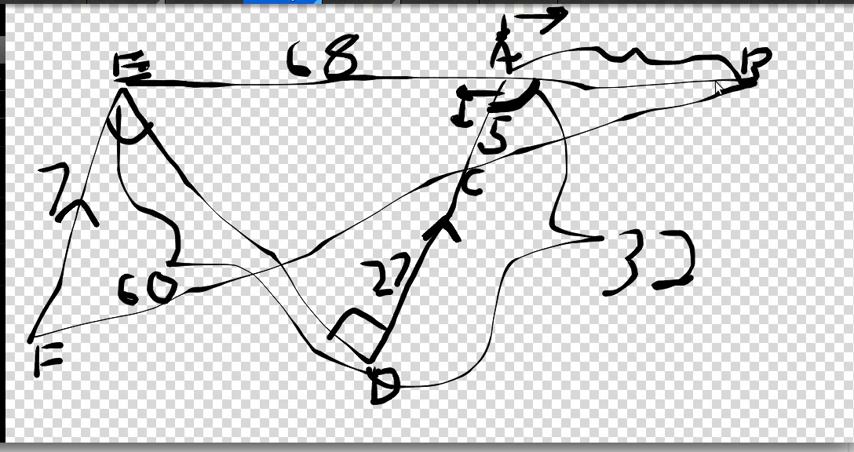
mouse_move(470, 192)
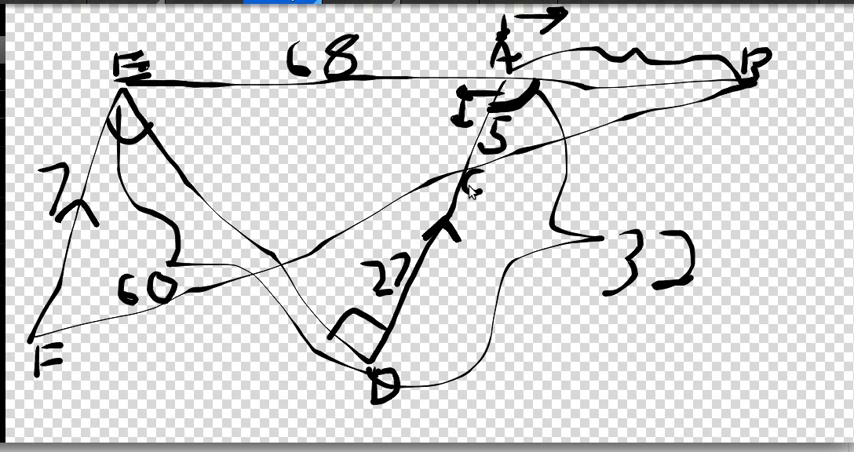
mouse_move(648, 76)
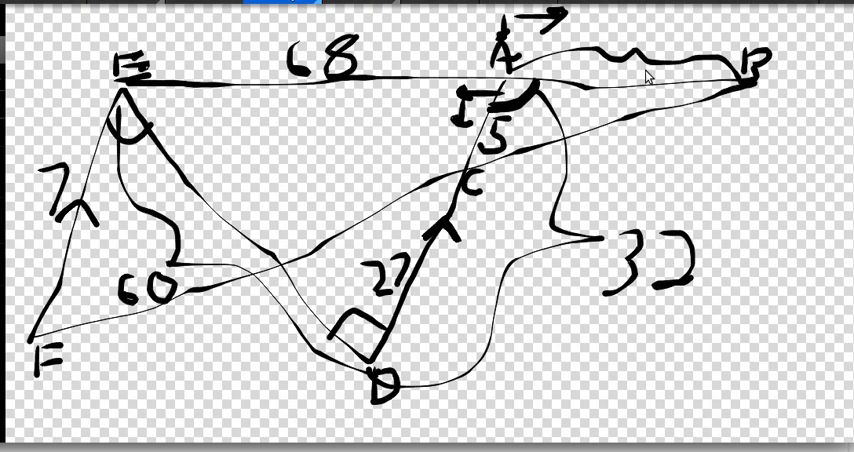
mouse_move(778, 56)
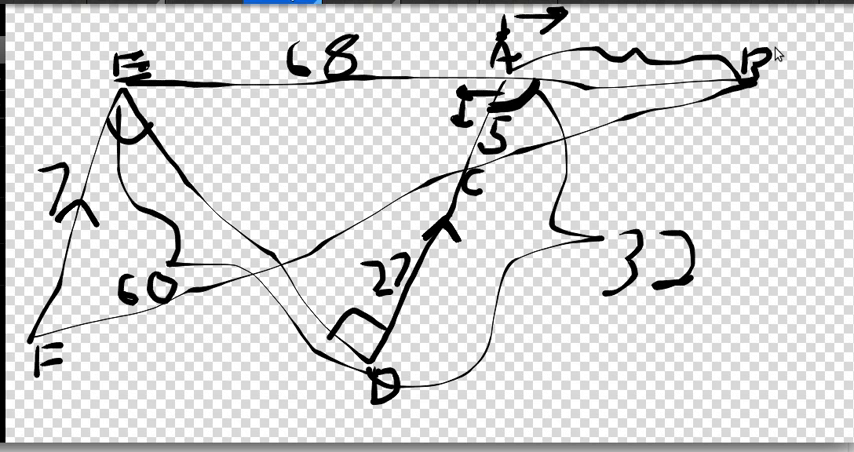
mouse_move(696, 104)
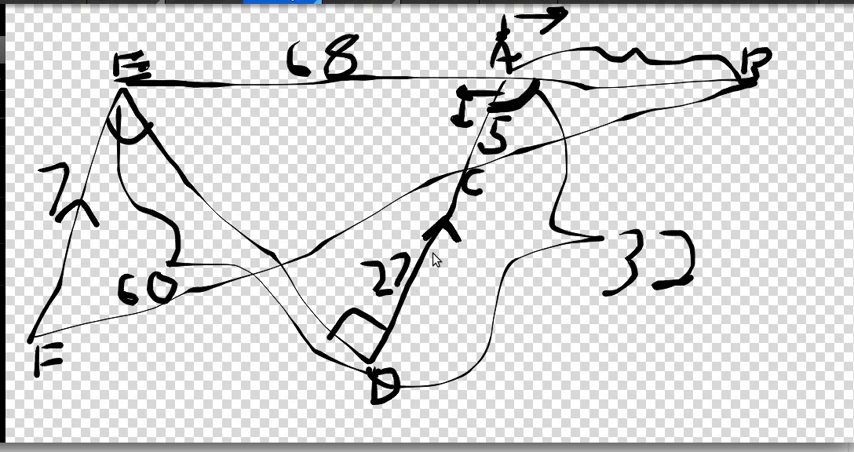
mouse_move(374, 352)
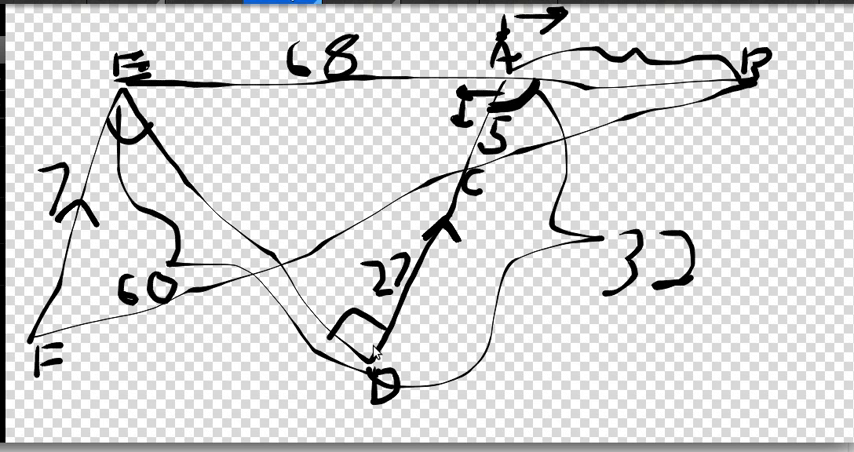
mouse_move(396, 224)
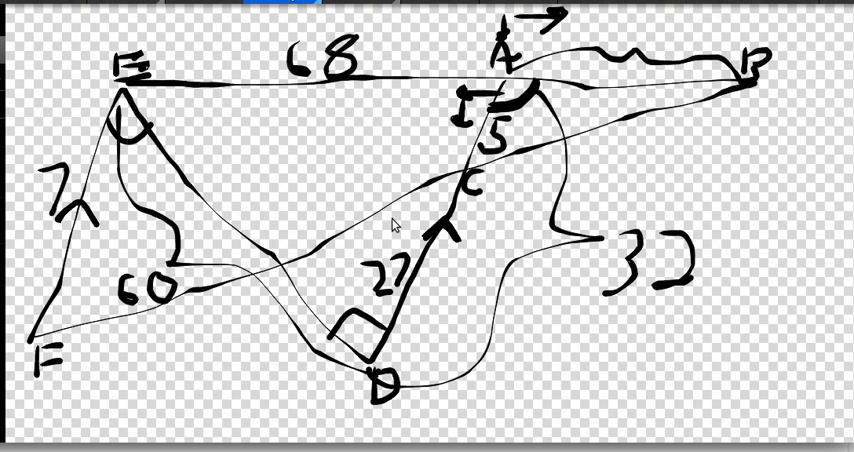
mouse_move(526, 56)
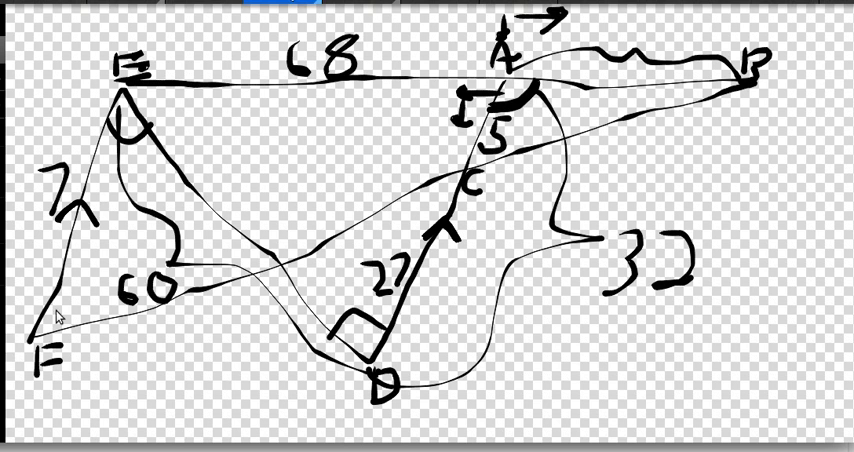
mouse_move(108, 222)
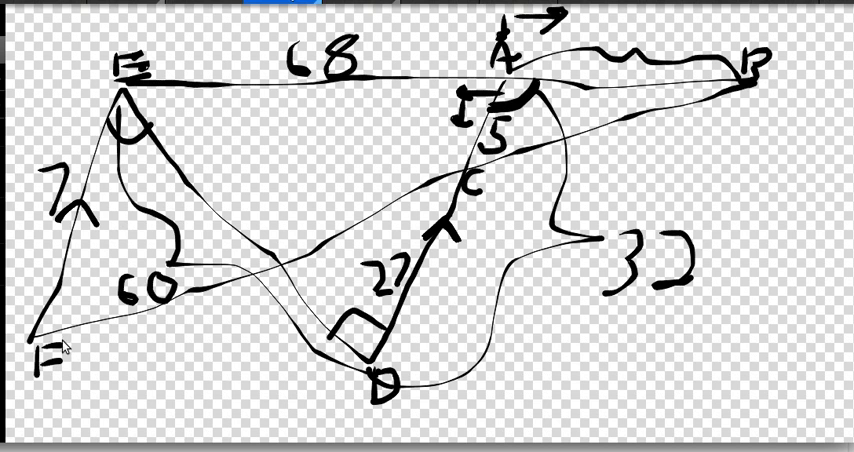
mouse_move(188, 70)
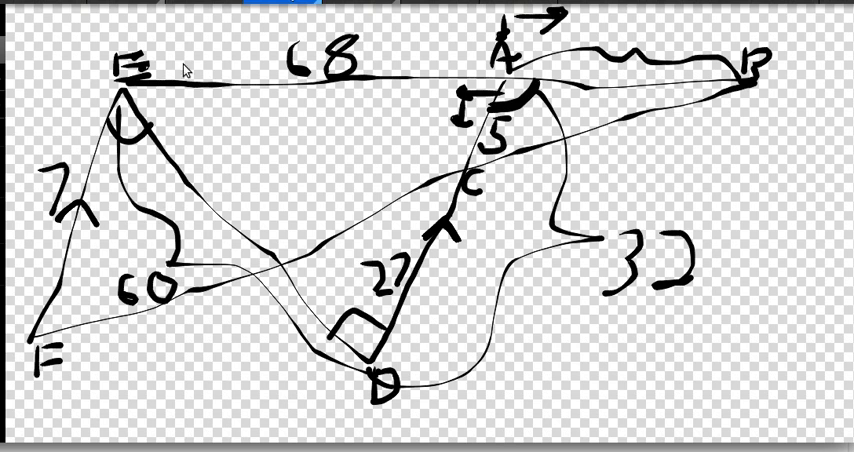
mouse_move(570, 58)
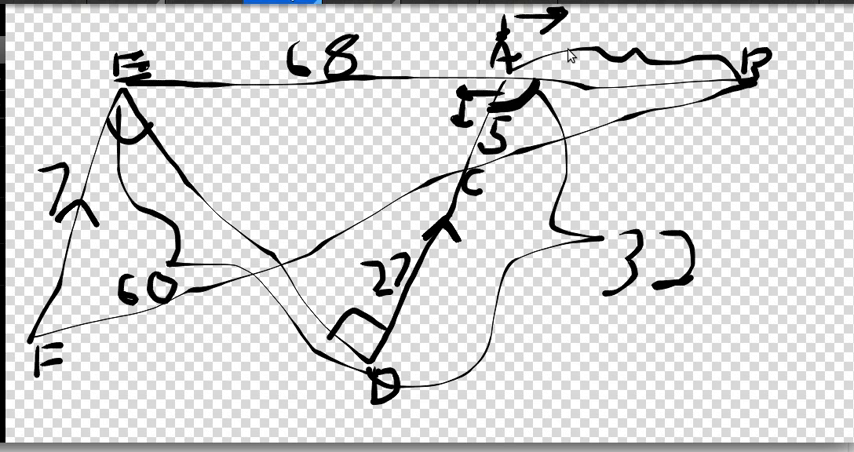
mouse_move(530, 100)
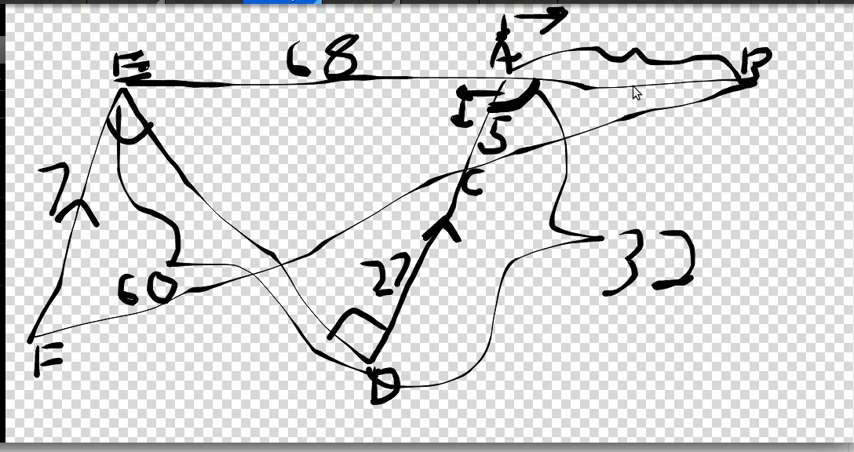
mouse_move(354, 336)
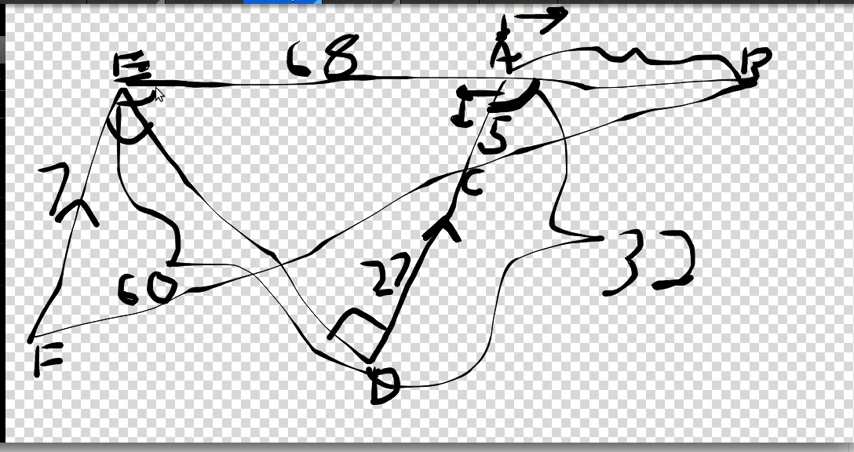
mouse_move(532, 116)
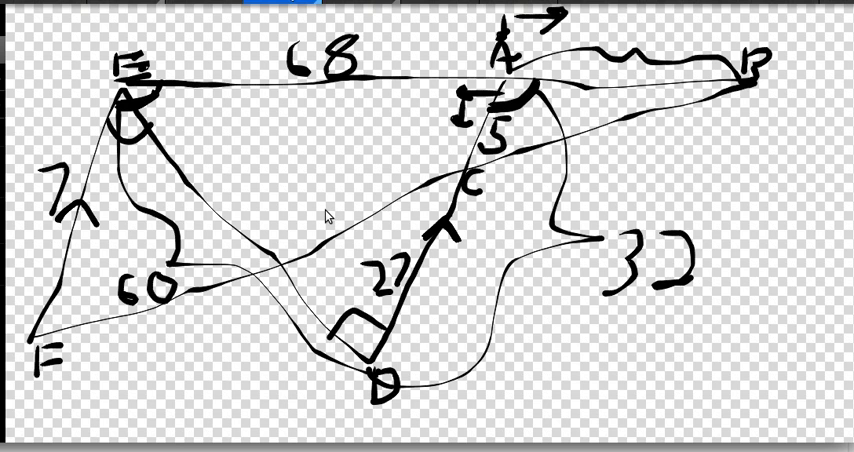
mouse_move(752, 64)
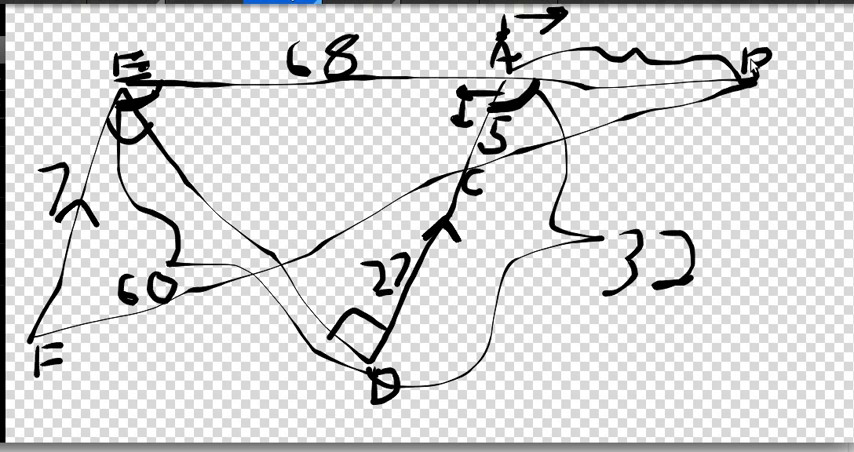
mouse_move(472, 122)
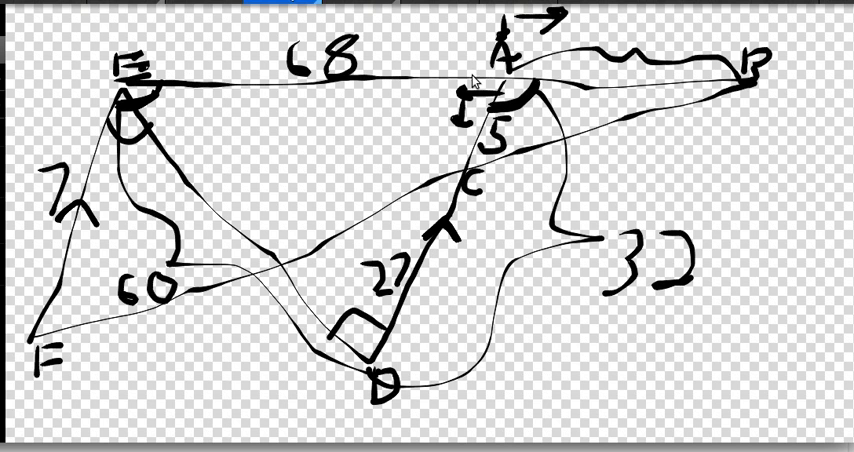
mouse_move(14, 384)
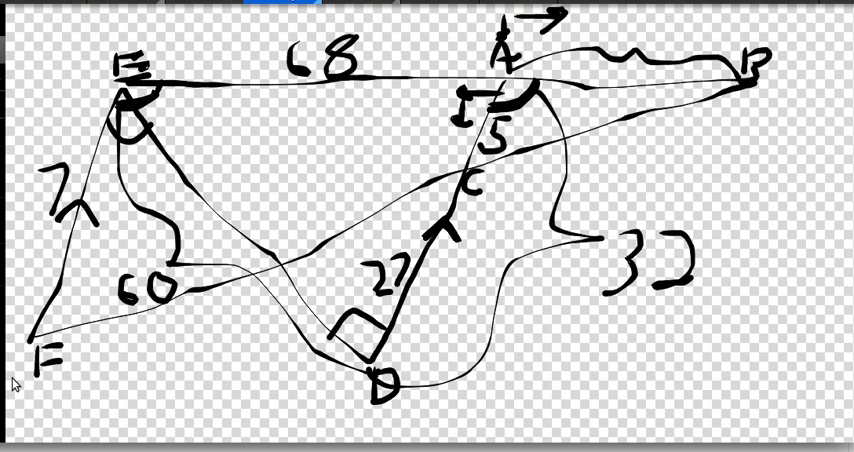
mouse_move(684, 100)
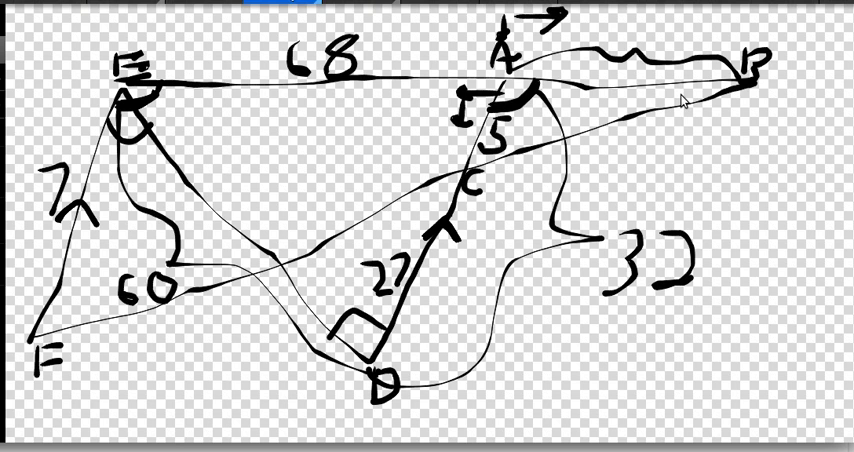
mouse_move(680, 92)
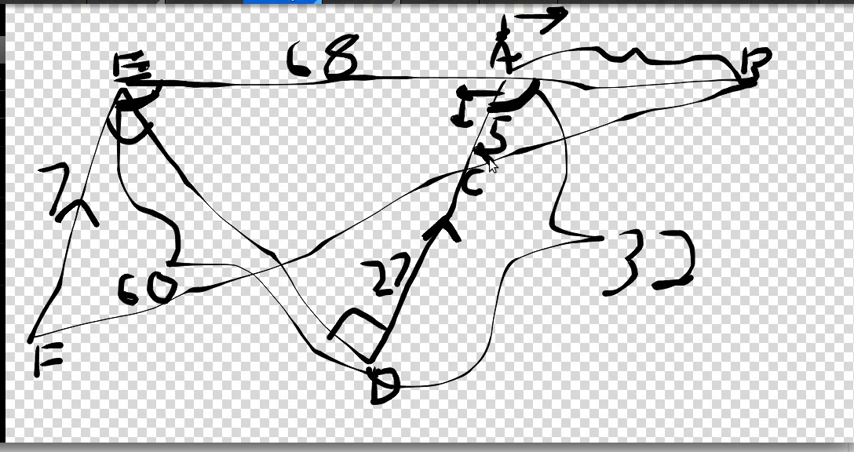
mouse_move(136, 254)
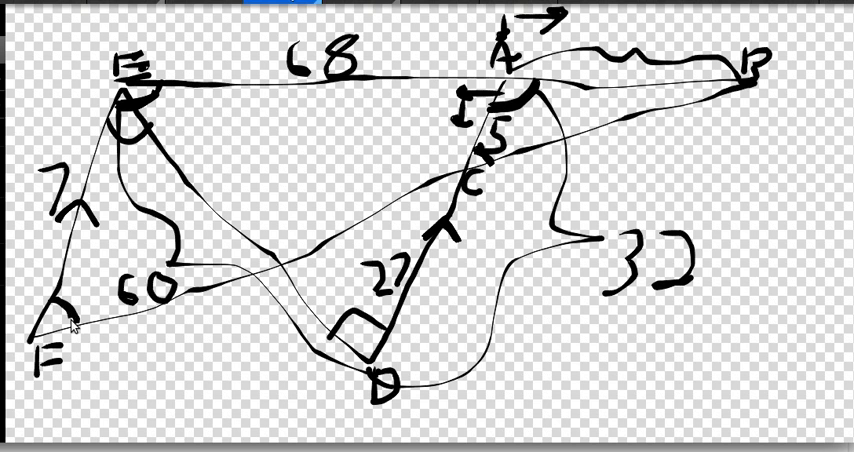
mouse_move(552, 144)
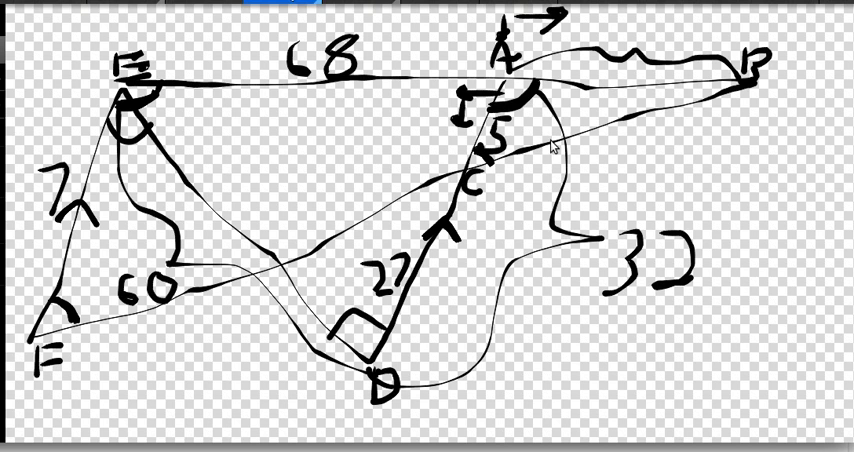
mouse_move(386, 174)
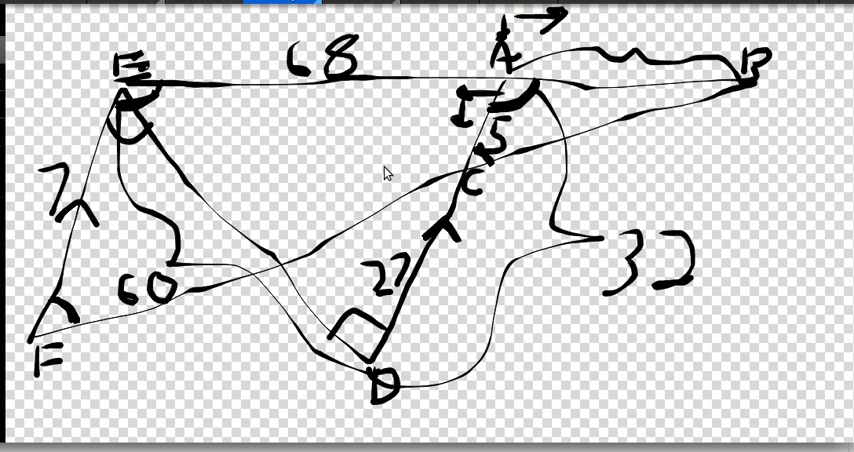
mouse_move(604, 196)
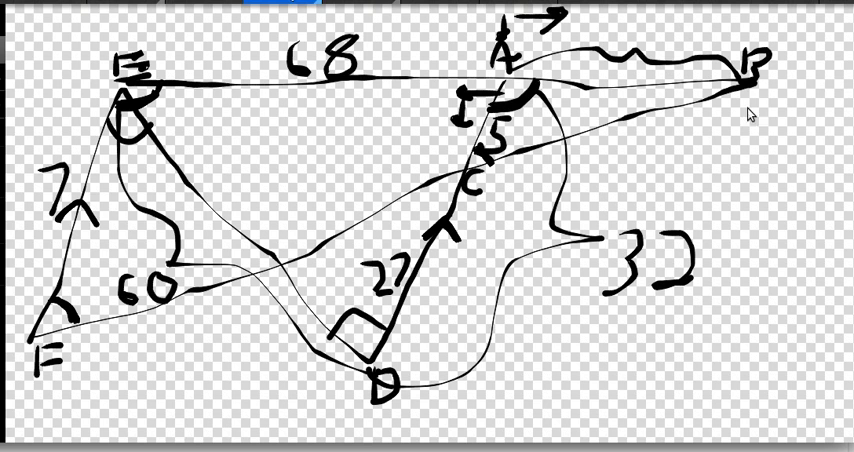
mouse_move(804, 98)
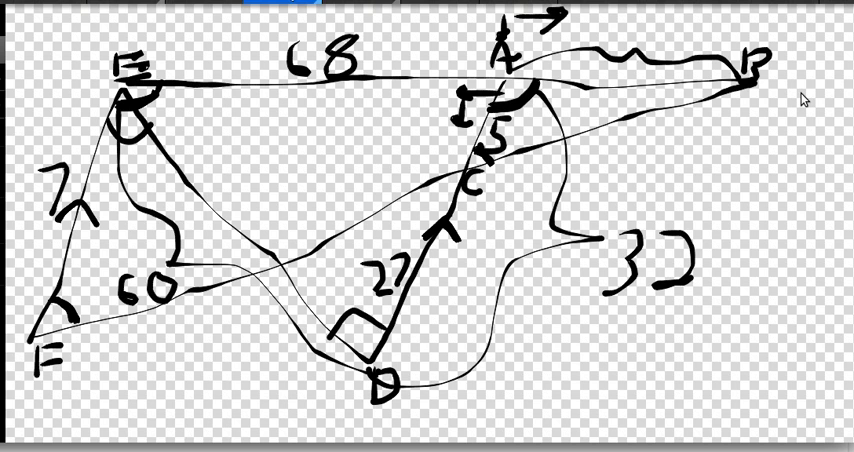
mouse_move(384, 382)
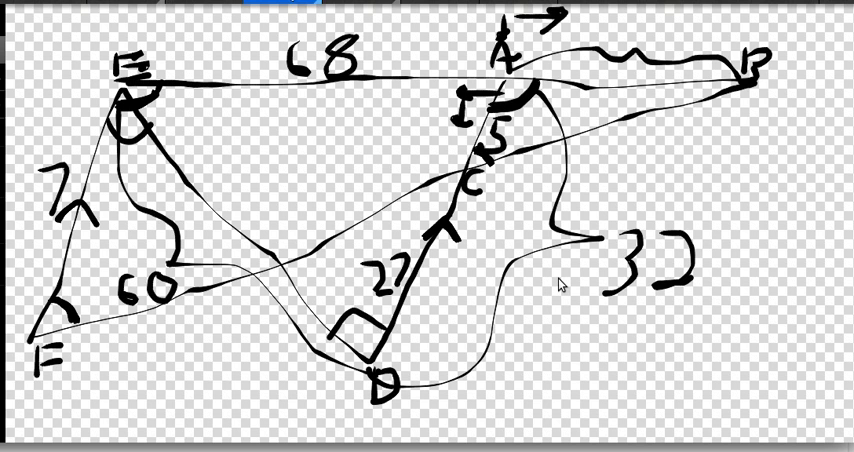
mouse_move(484, 248)
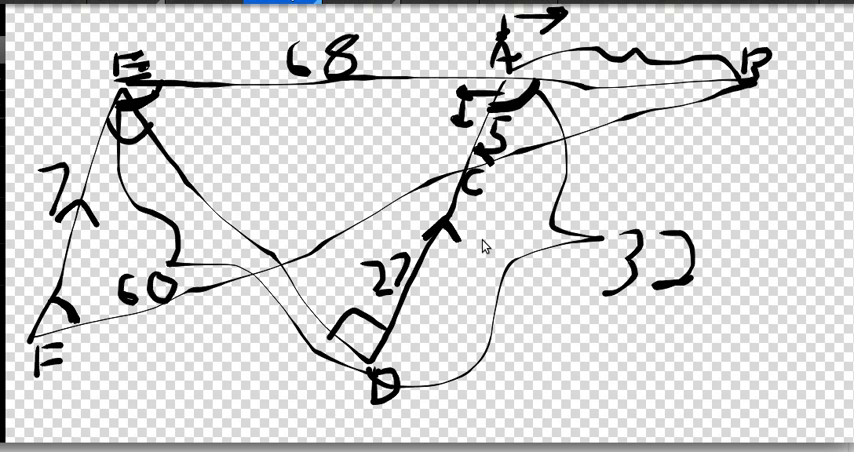
mouse_move(476, 68)
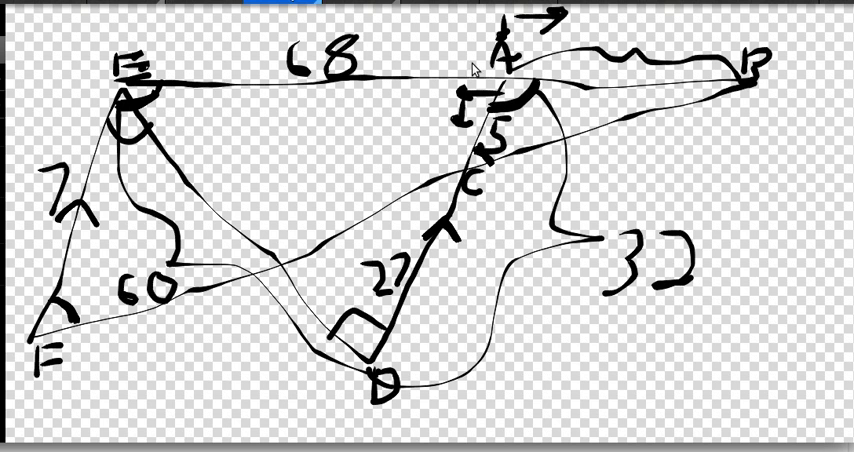
mouse_move(416, 268)
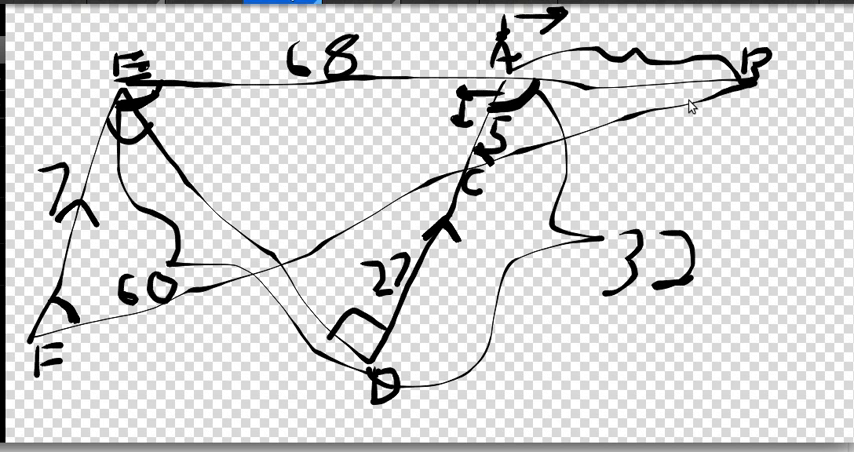
mouse_move(206, 156)
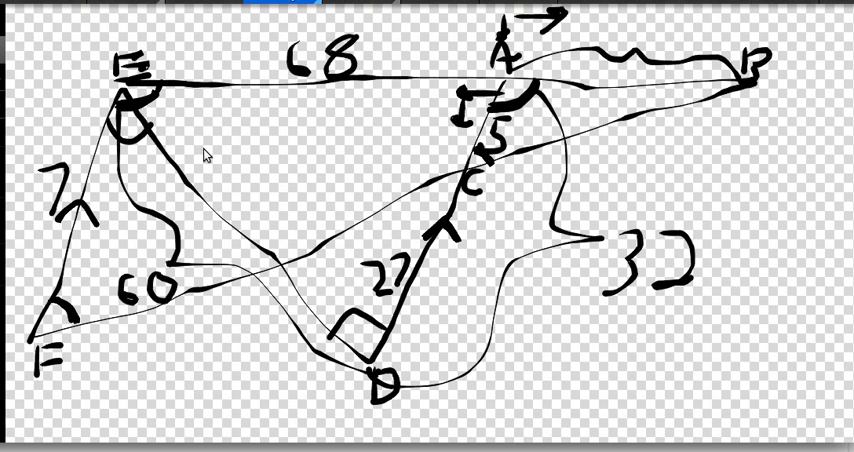
mouse_move(540, 80)
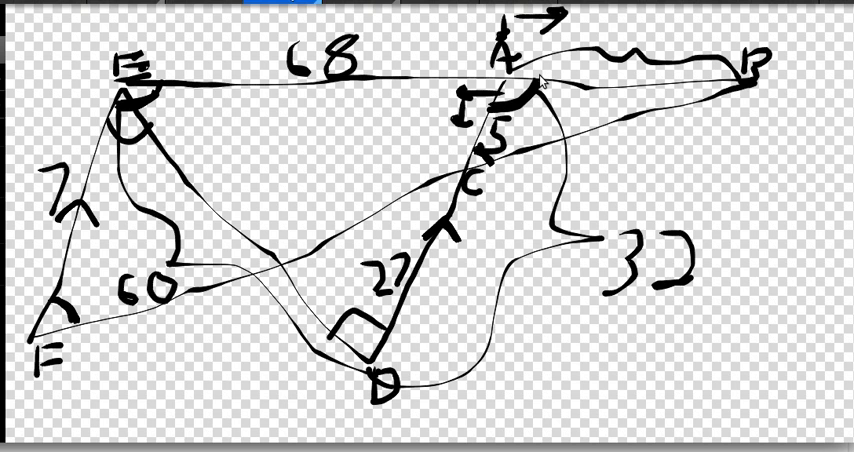
mouse_move(446, 100)
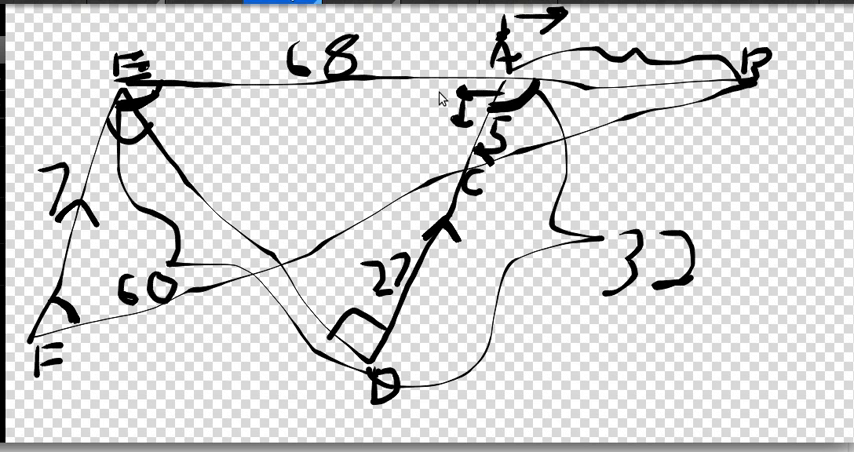
mouse_move(708, 82)
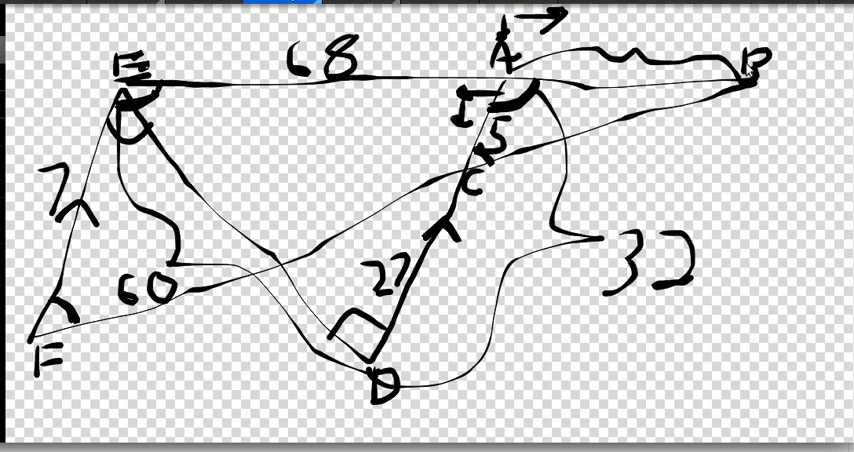
mouse_move(128, 246)
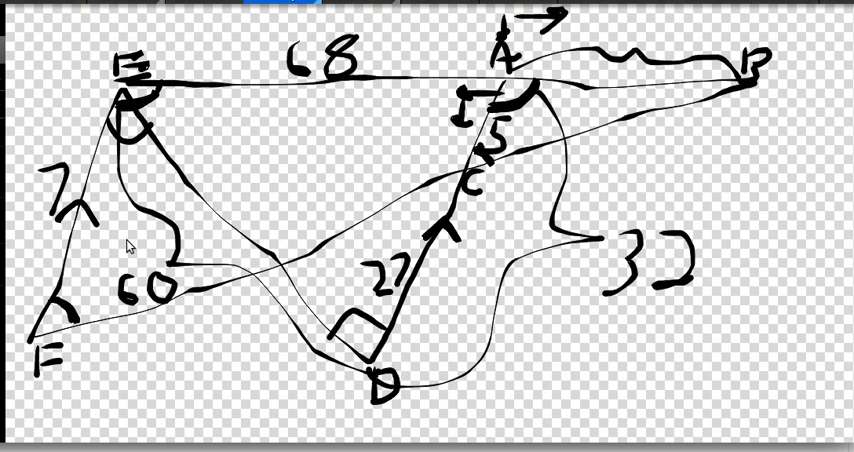
mouse_move(508, 90)
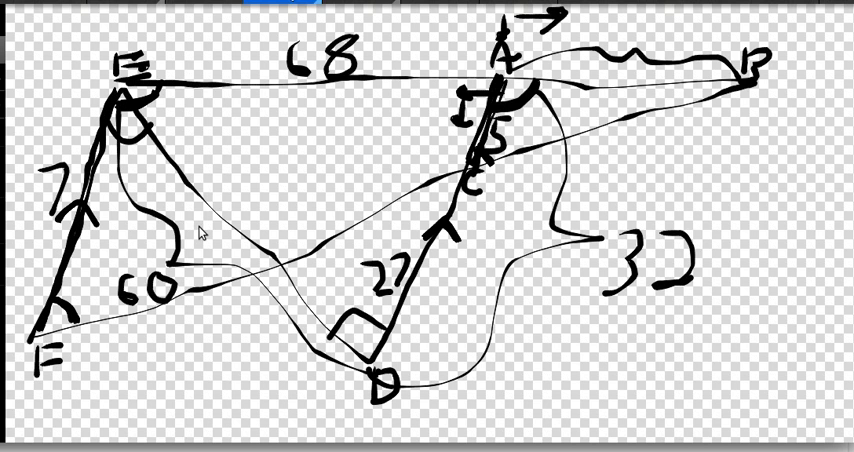
mouse_move(224, 316)
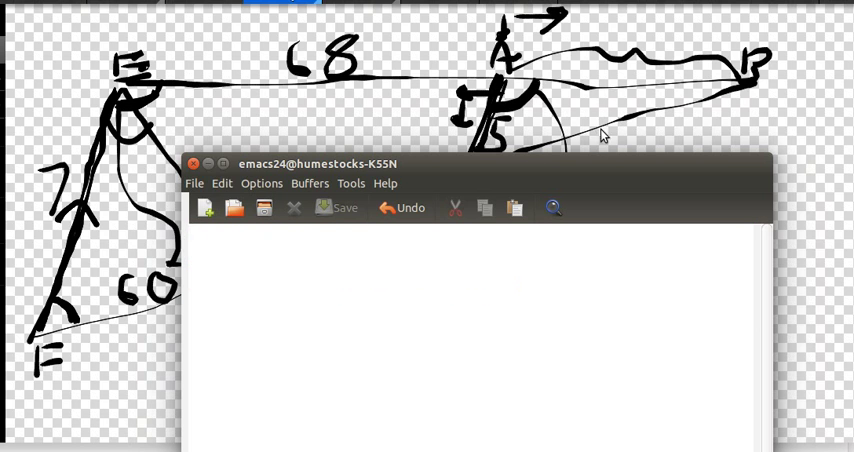
mouse_move(604, 82)
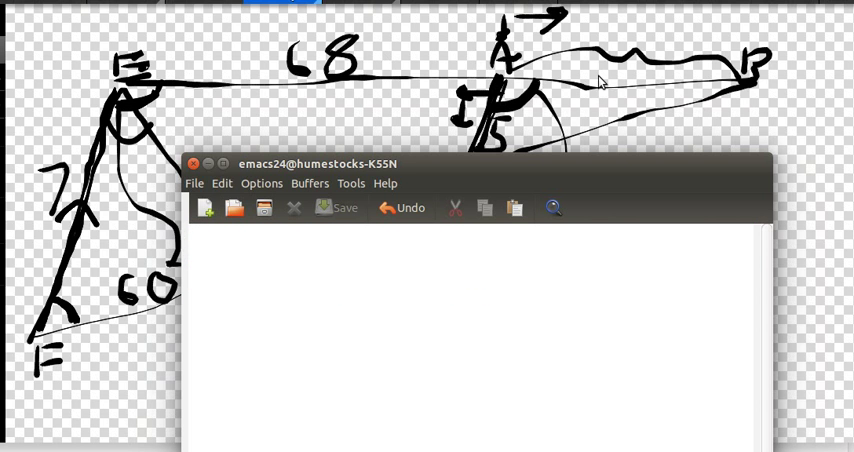
Write the ratio chain AB/BE=BC/FB=AC/EF=5/7 in Emacs.
text(AB)
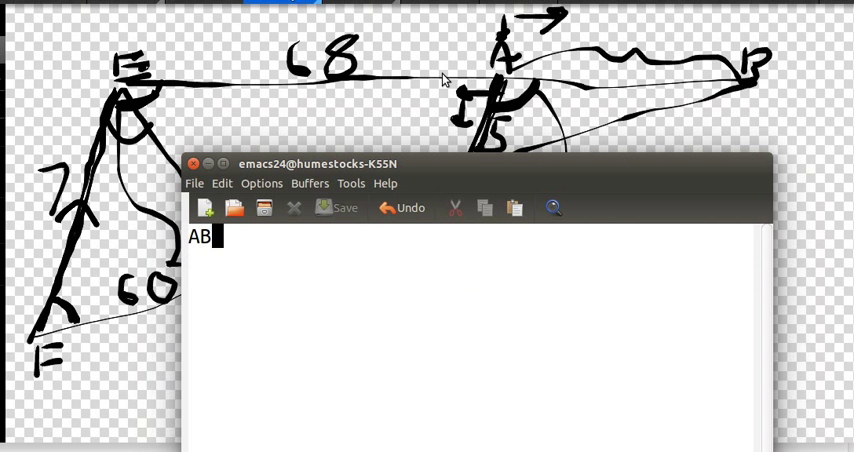
text(/BE)
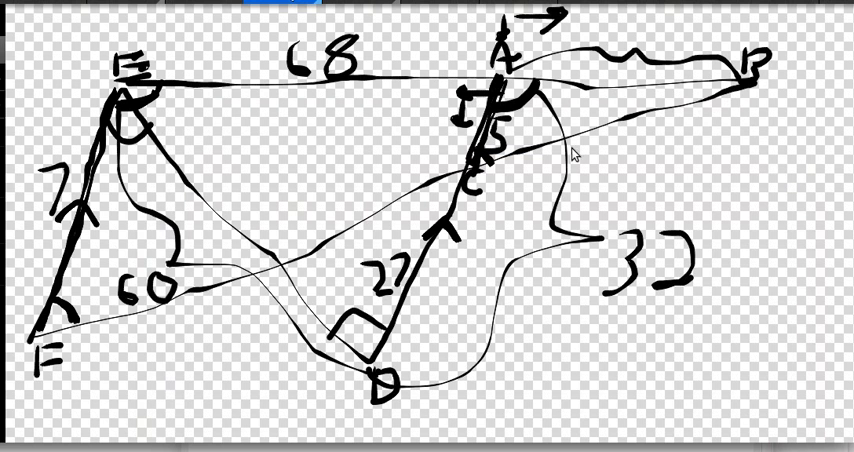
mouse_move(276, 246)
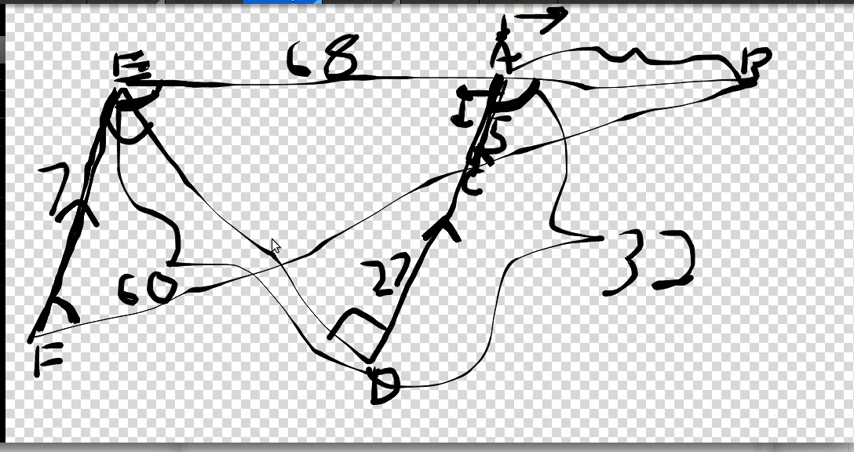
mouse_move(704, 58)
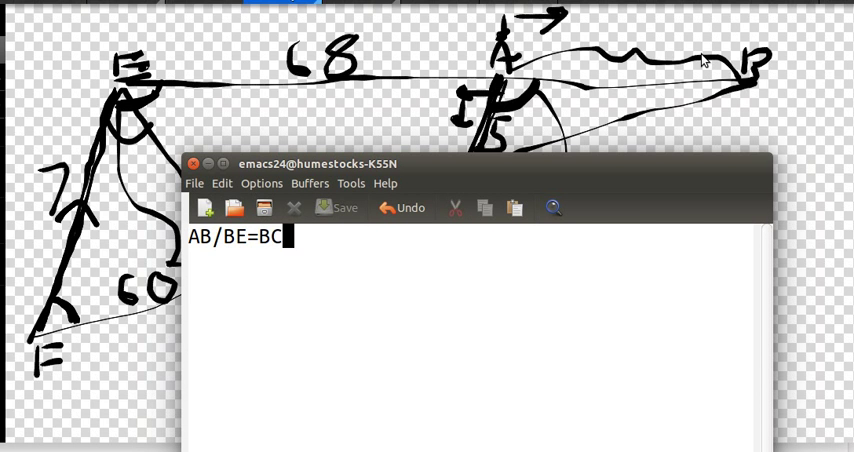
text(/FB)
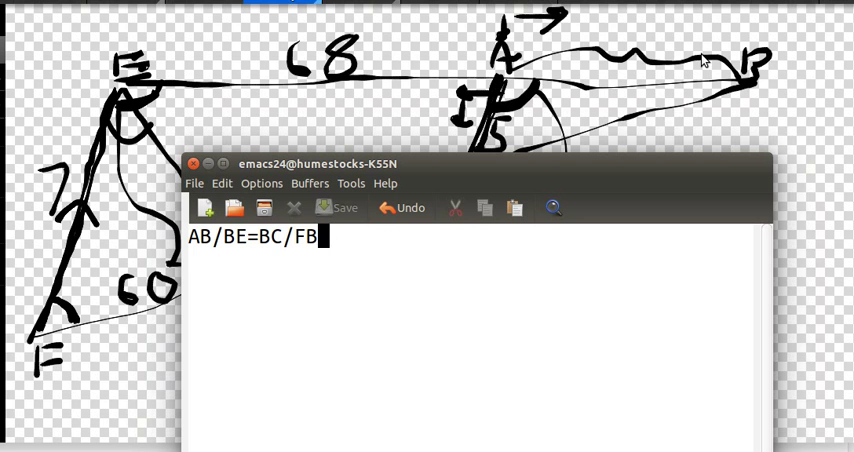
text(=)
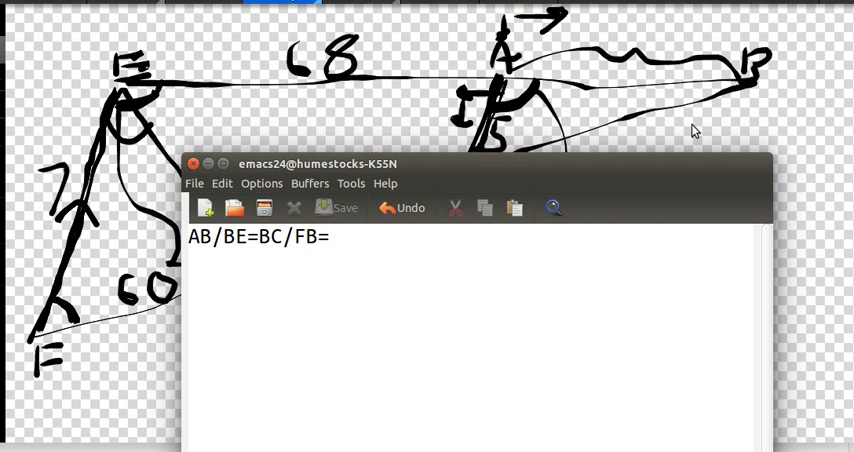
text(AC/EF)
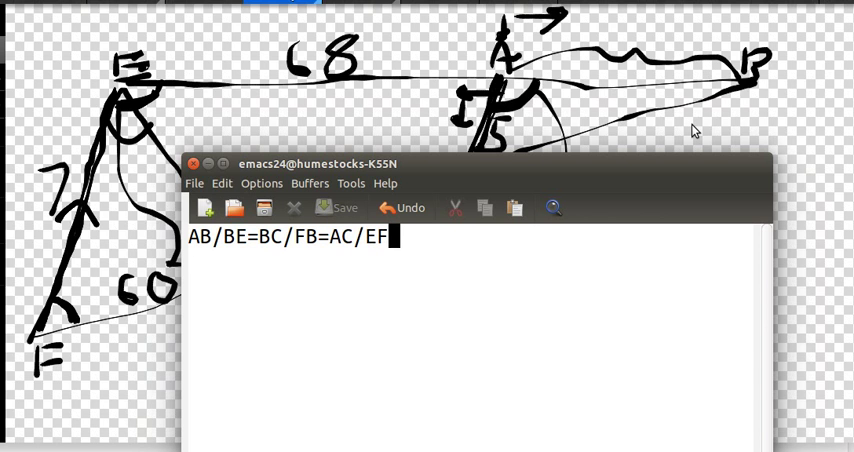
text(5/)
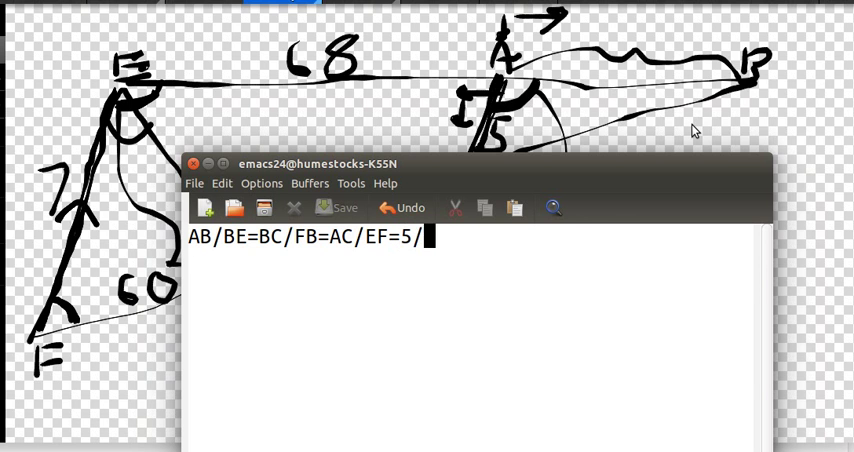
text(7)
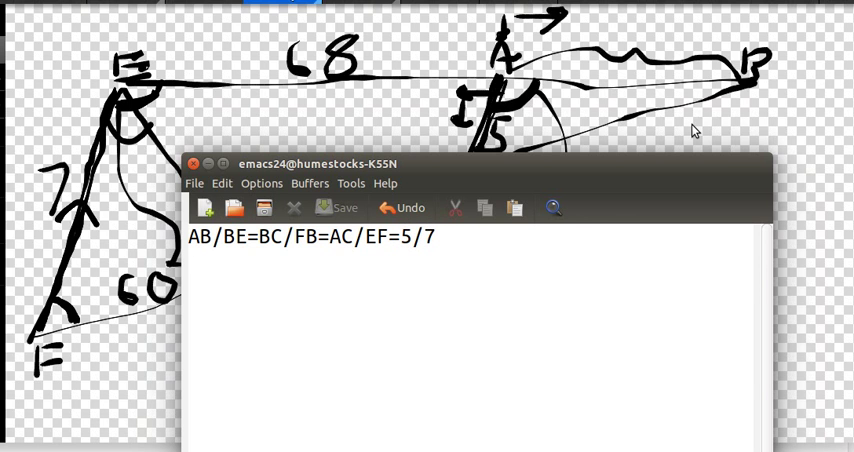
Add the proportion AB/BE=5/7 on a new line beneath the chain.
text(AB)
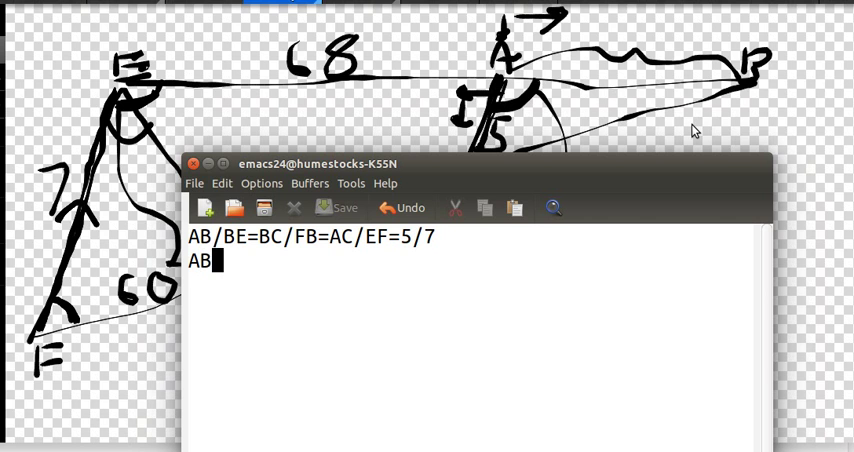
text(/)
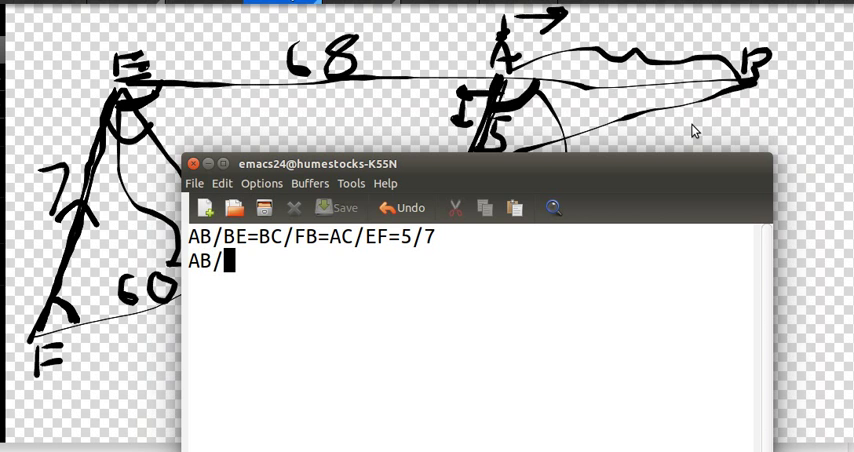
text(BE=5/7)
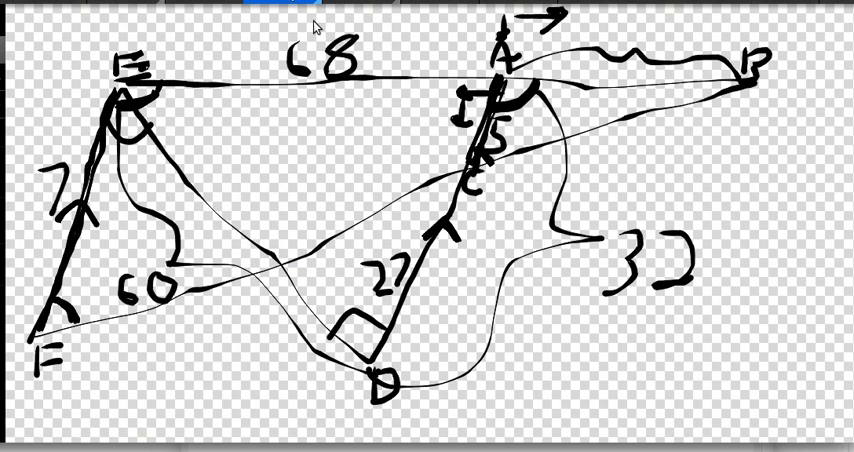
mouse_move(618, 64)
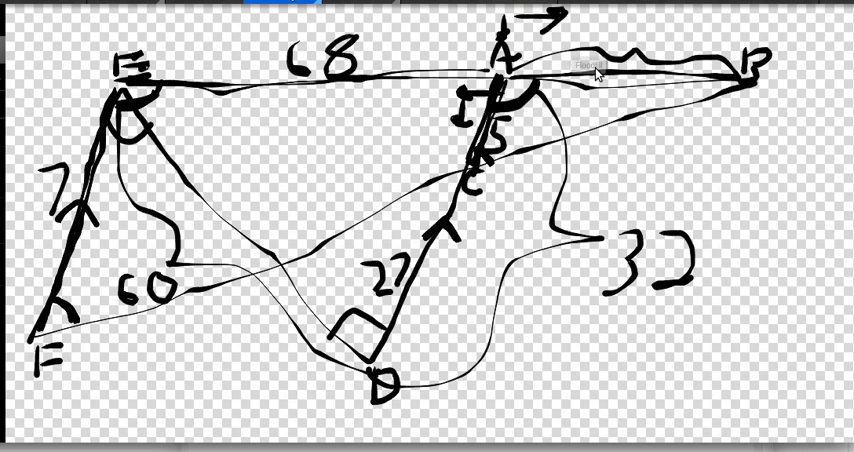
mouse_move(144, 82)
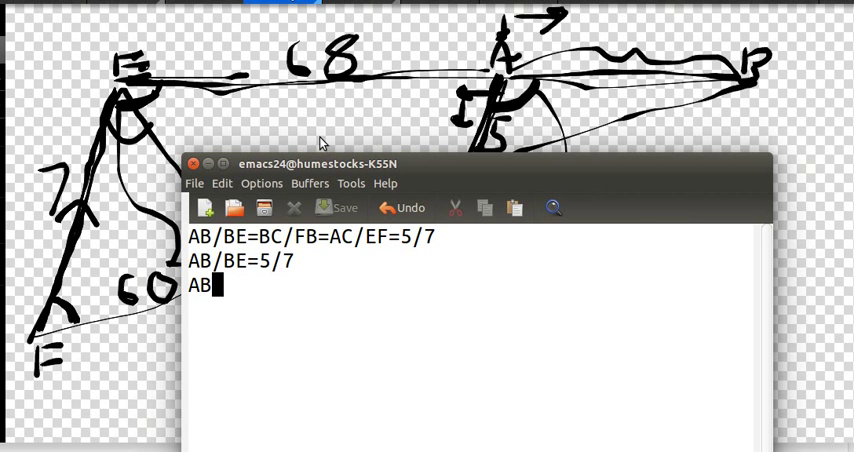
Write AB/(AB+68)=5/7 and 7AB=5AB+340 on successive lines.
text(/(AB+)
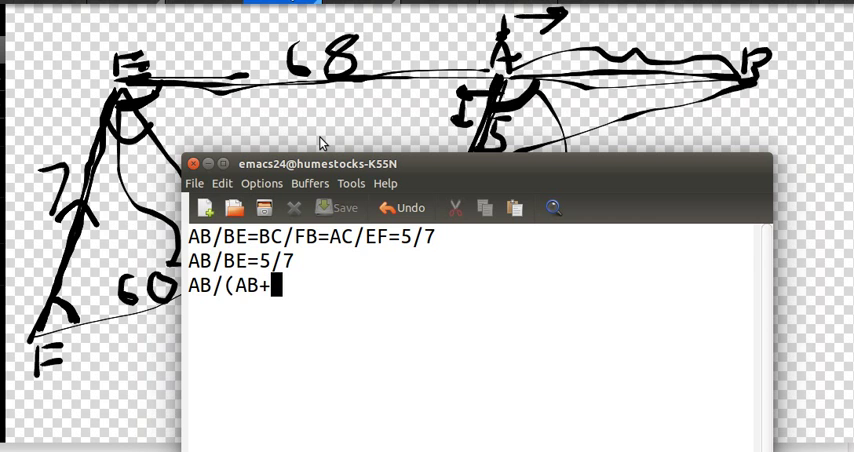
text(68)=5)
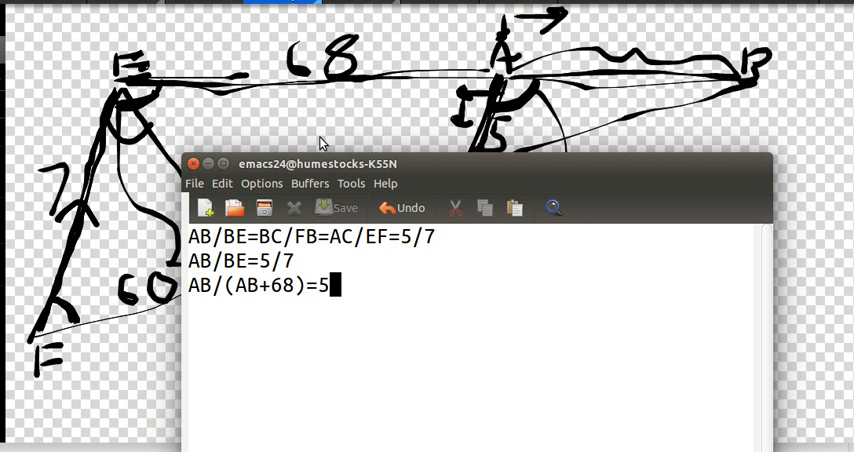
text(/7)
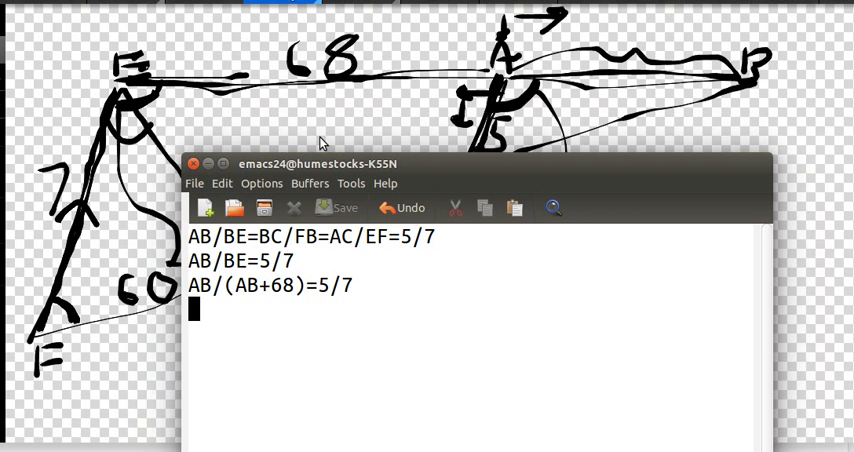
text(7AB)
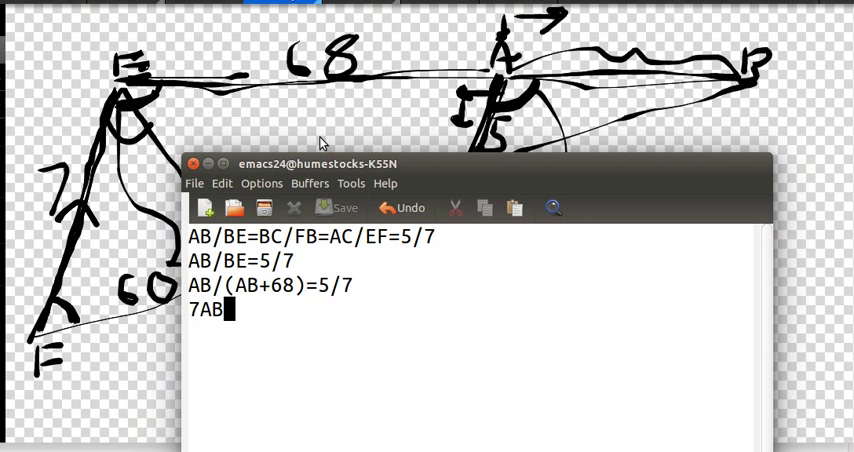
text(=5AB)
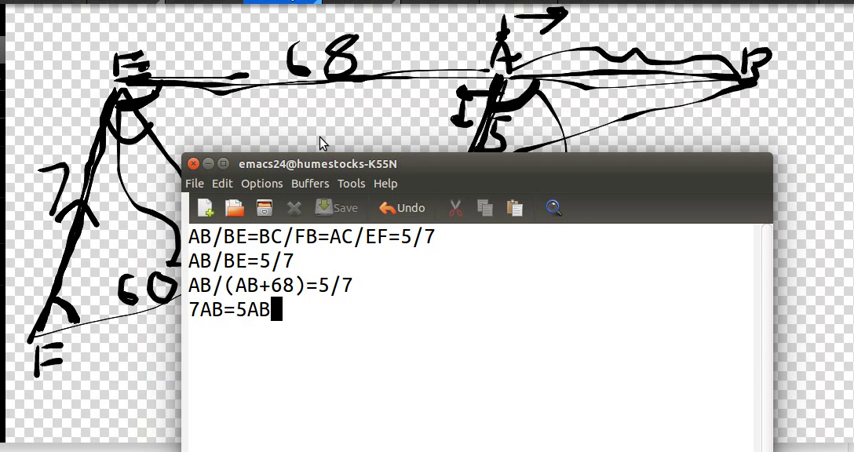
text(+)
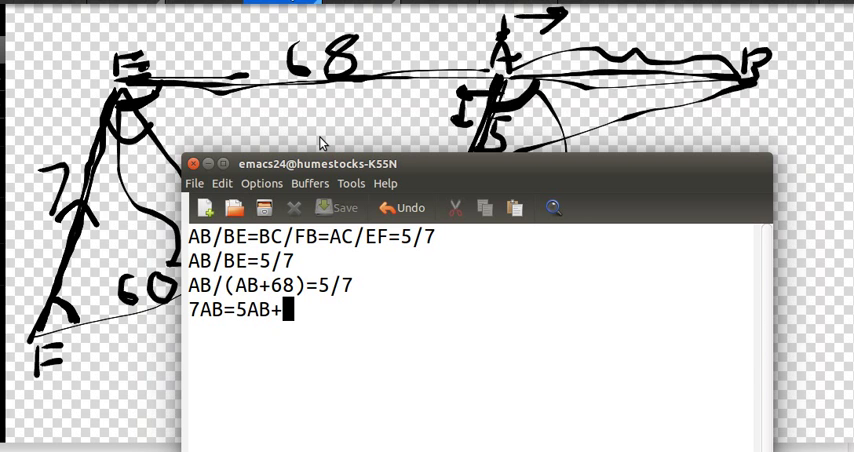
text(340)
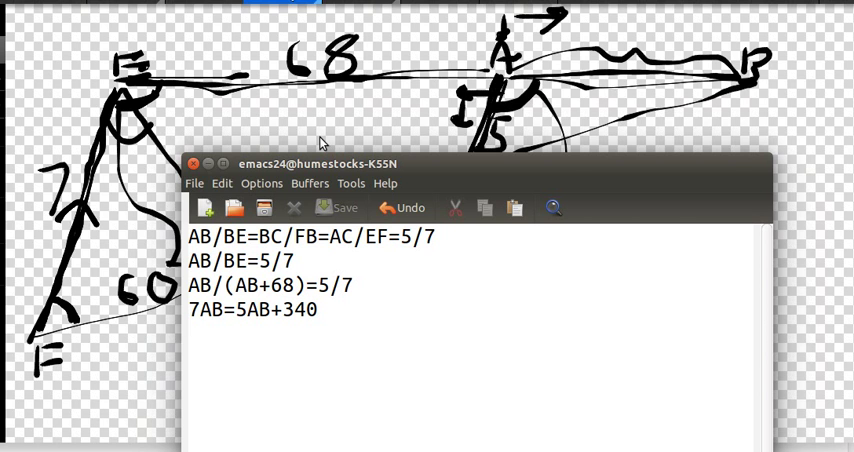
Write 7AB-5AB giving 2AB=340 and start the next line AB=1.
text(7AB-5)
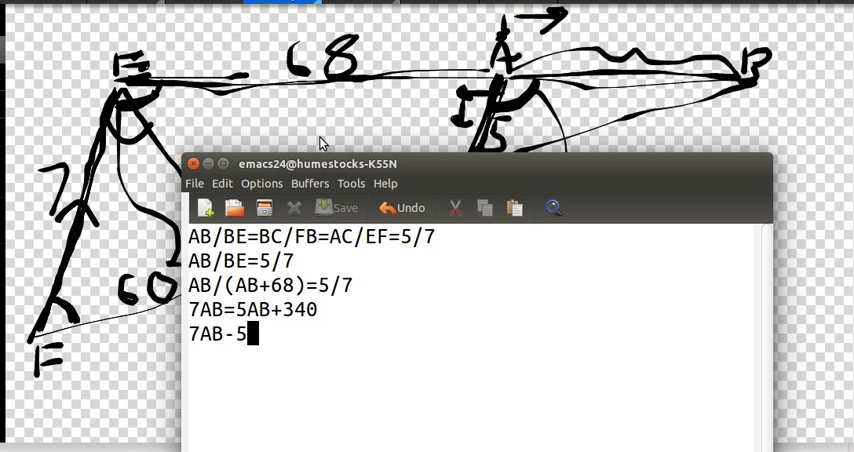
text(2AB=)
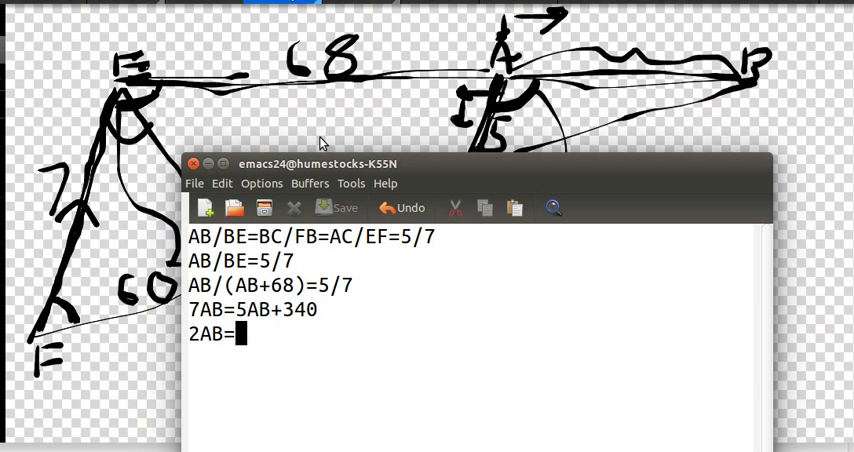
text(3)
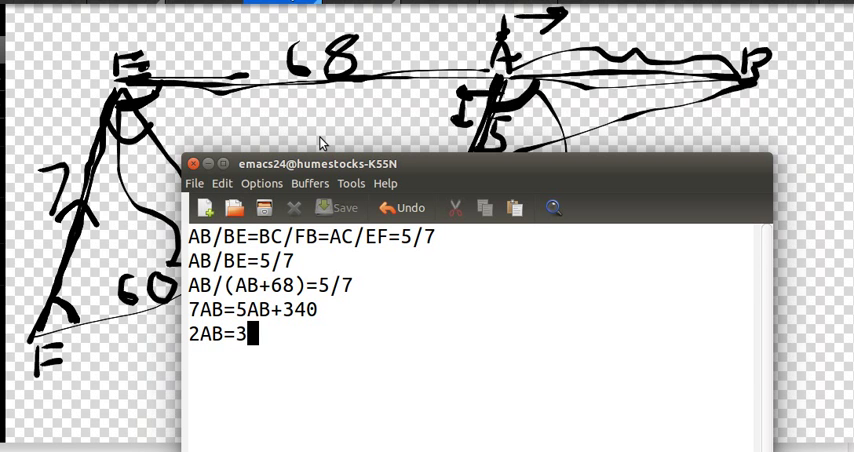
text(40)
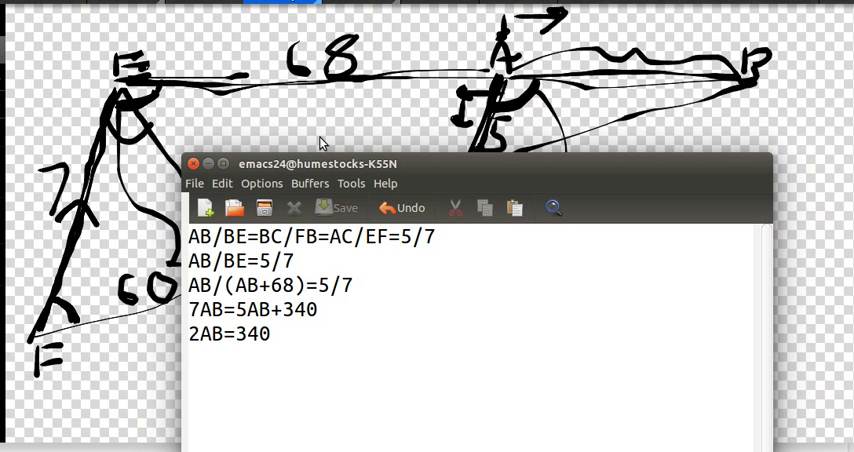
text(AB)
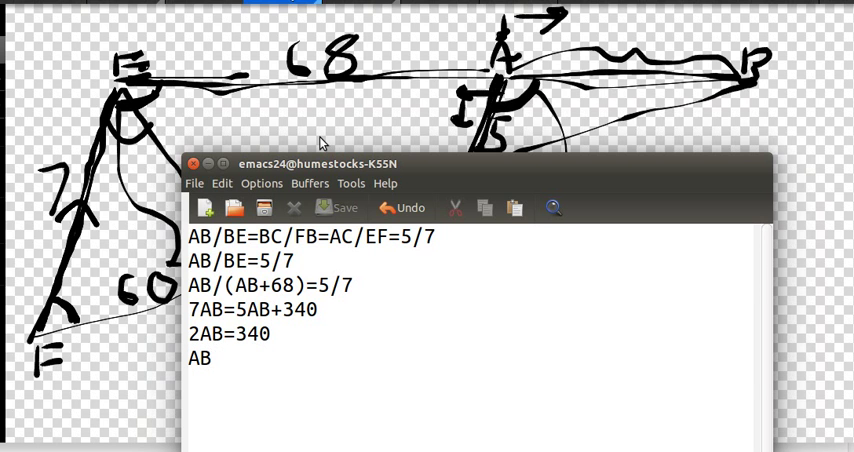
text(=1)
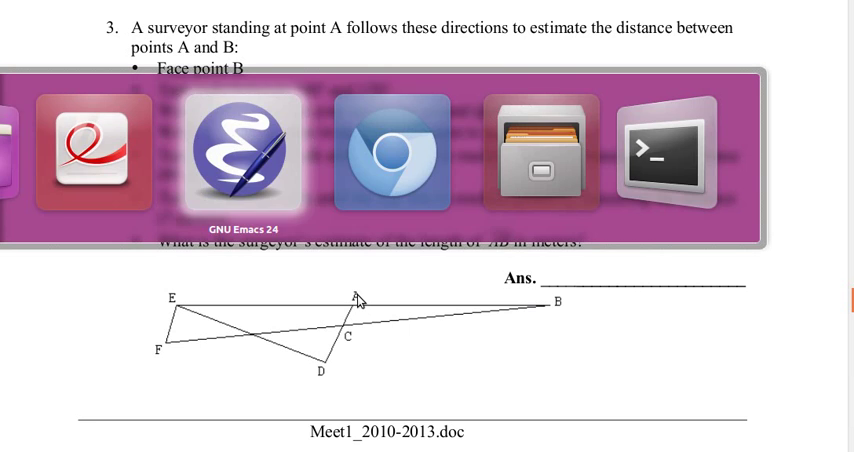
mouse_move(392, 158)
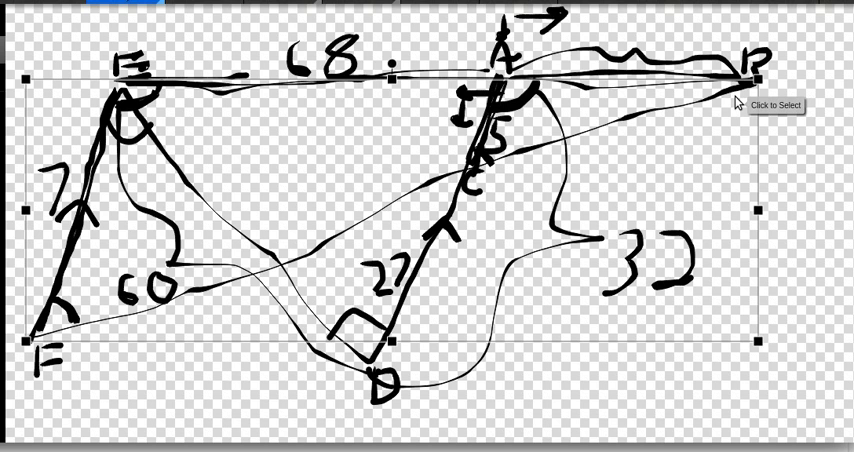
mouse_move(78, 168)
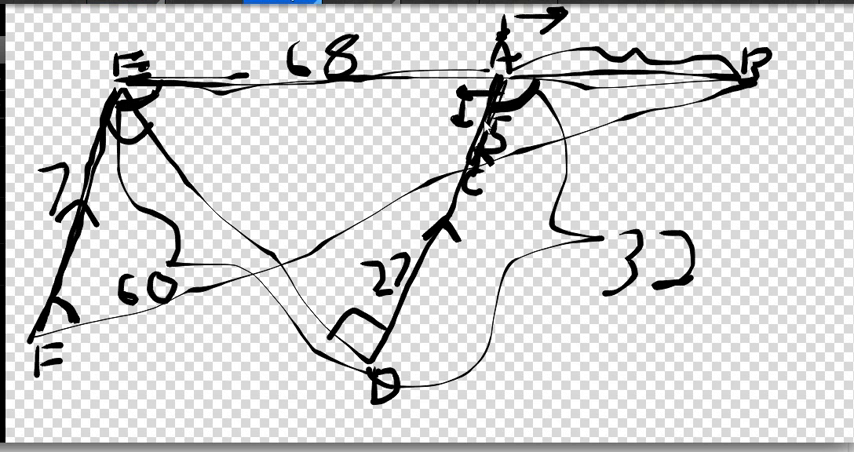
mouse_move(392, 348)
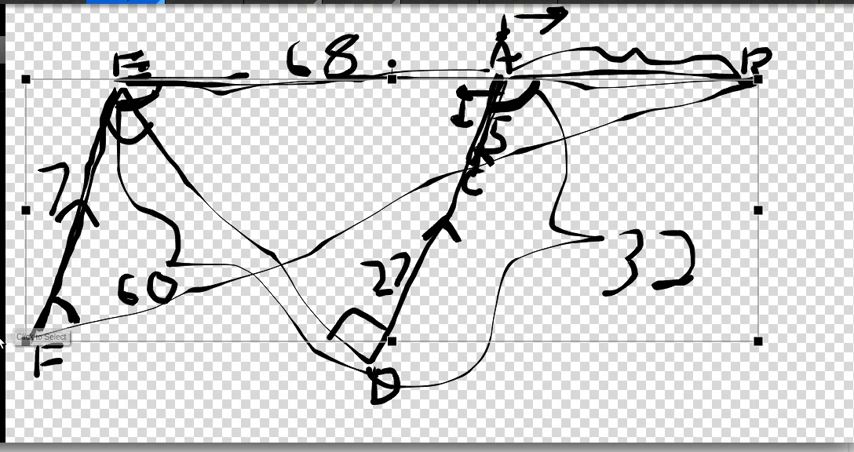
mouse_move(492, 108)
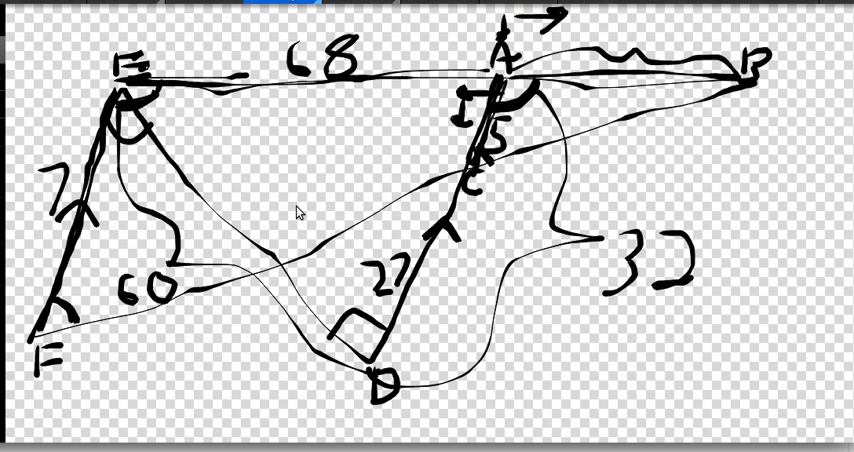
mouse_move(480, 272)
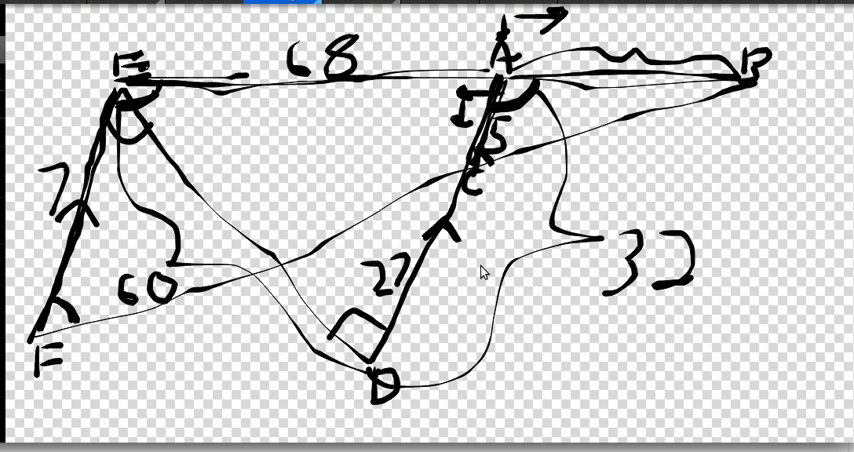
mouse_move(312, 226)
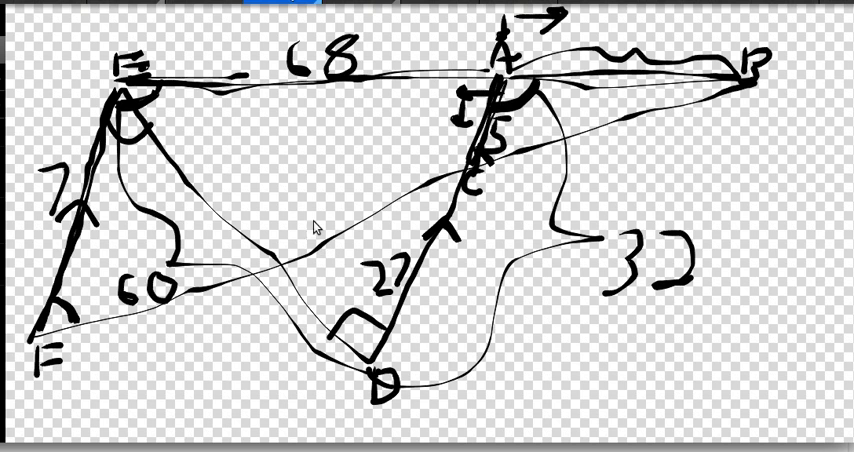
mouse_move(622, 104)
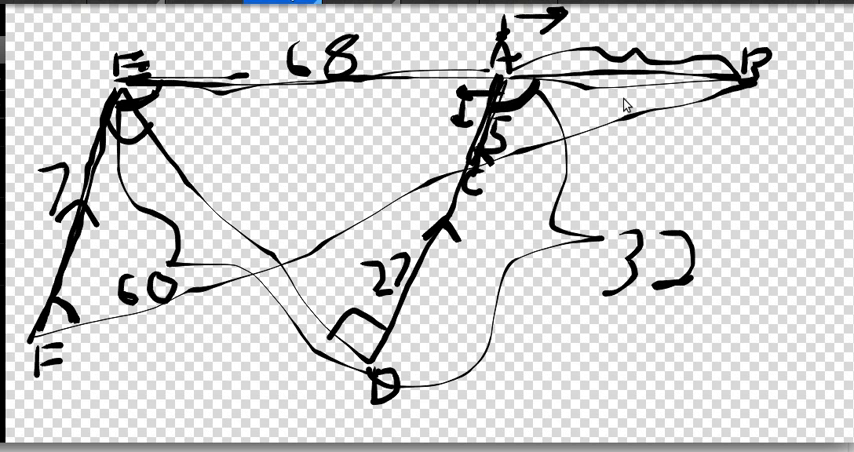
mouse_move(92, 146)
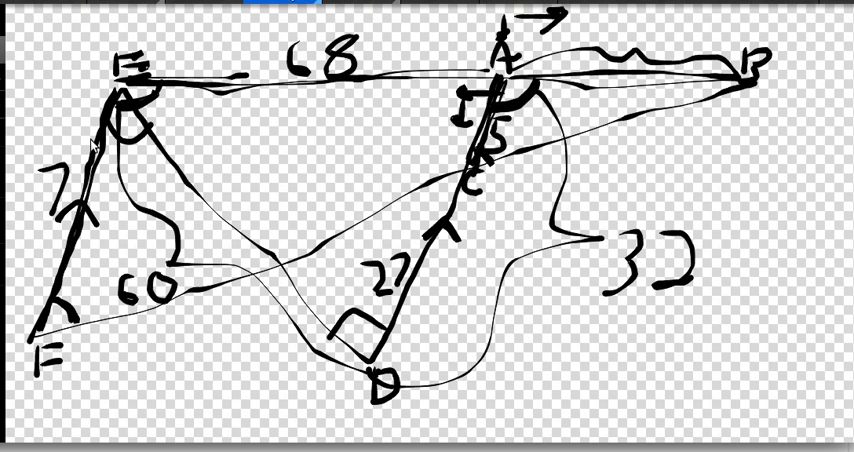